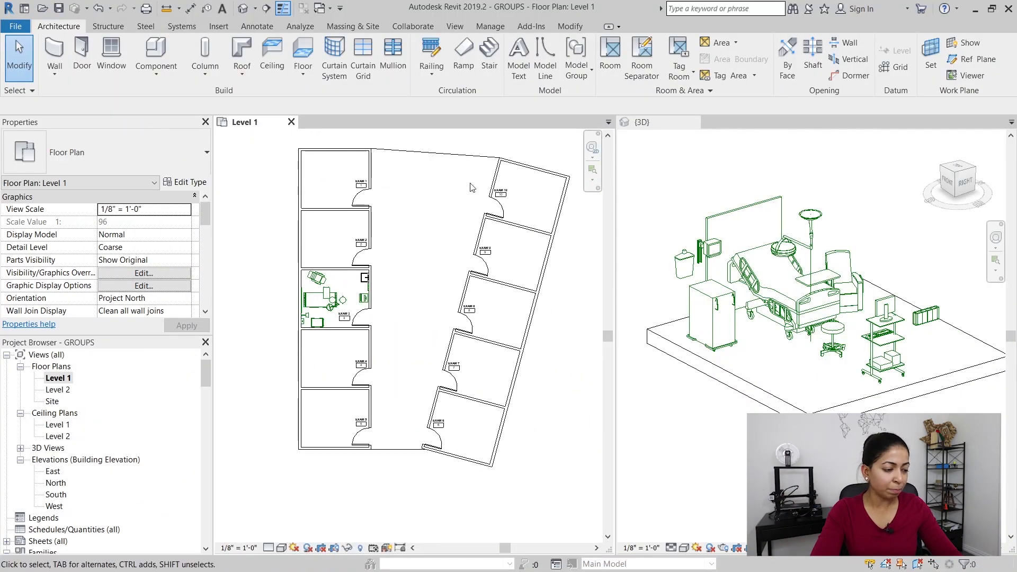
# Inspect Exam 3's bed, headwall, stool and gloves dispenser, then close the 3D view
pyautogui.click(361, 436)
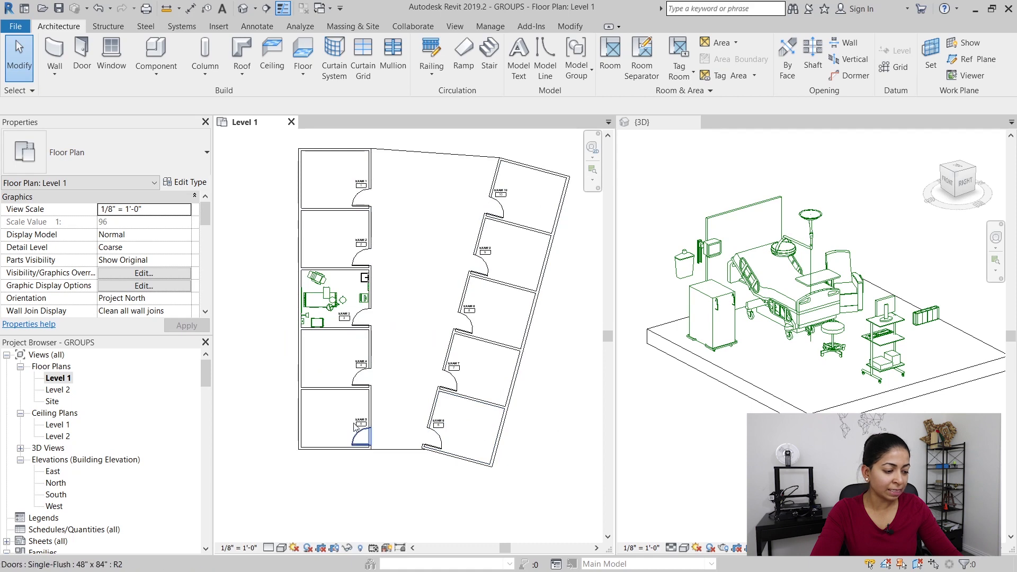
pyautogui.scroll(3)
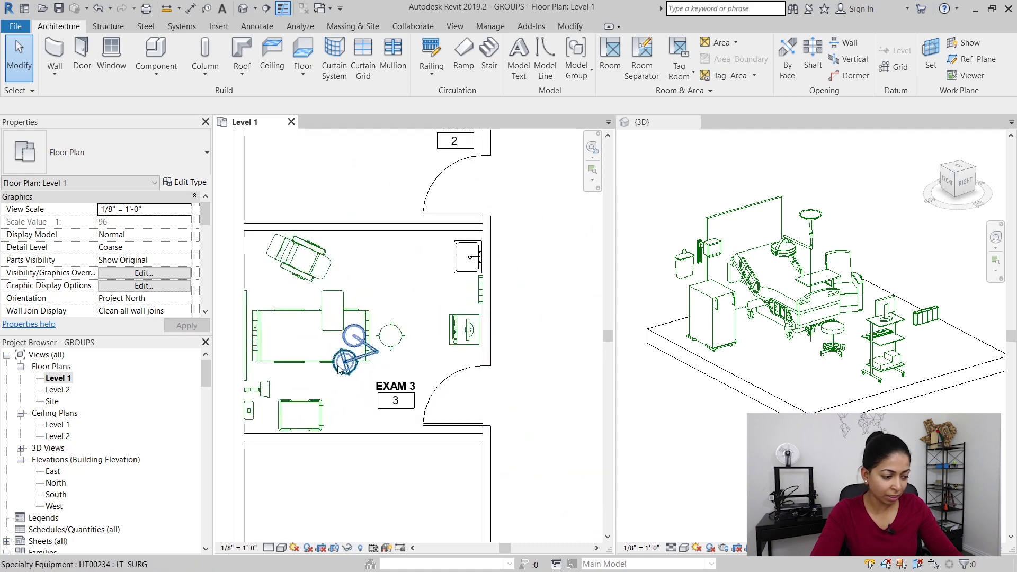
pyautogui.click(298, 324)
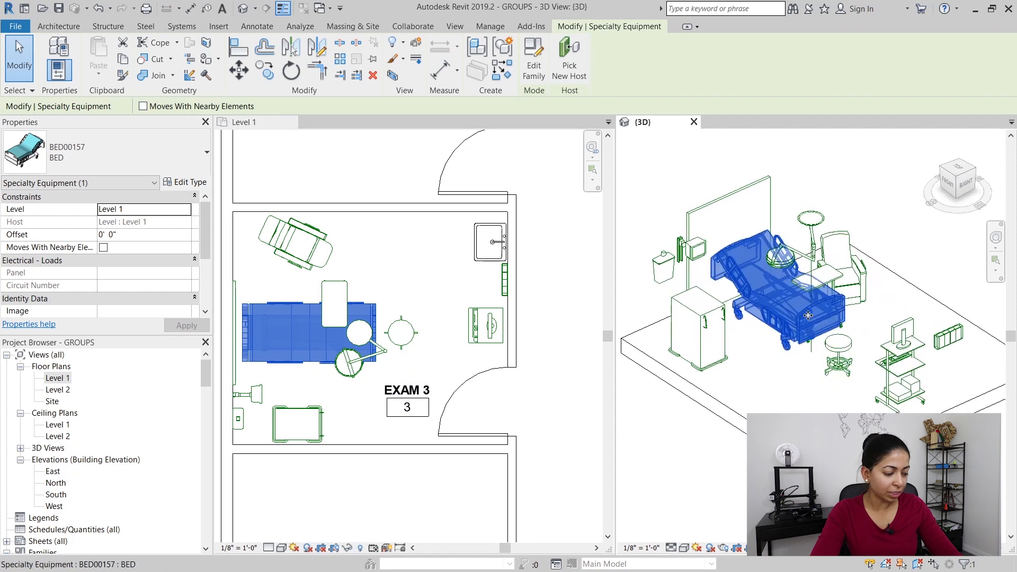
pyautogui.click(811, 279)
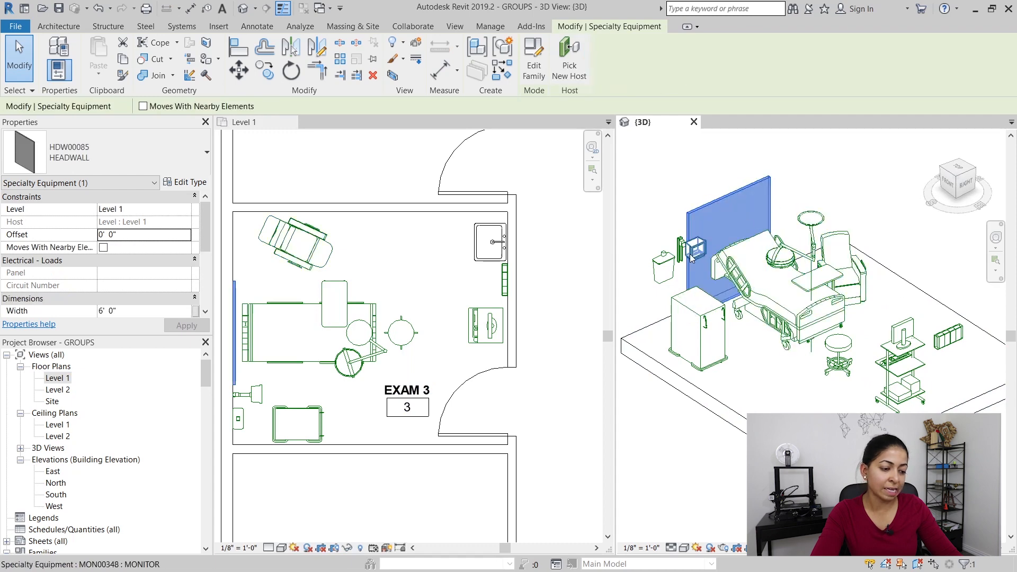
pyautogui.click(665, 263)
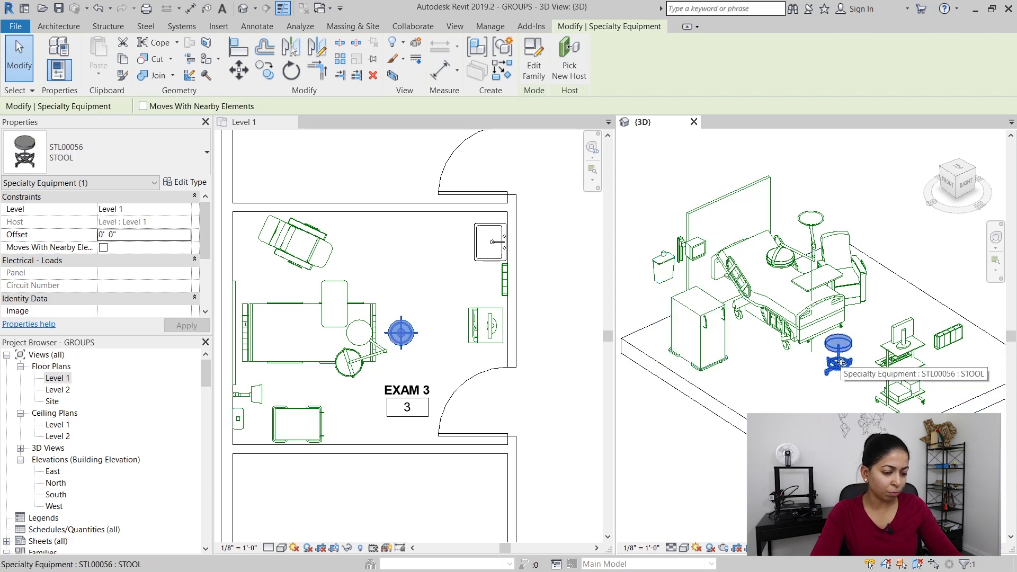
pyautogui.click(486, 328)
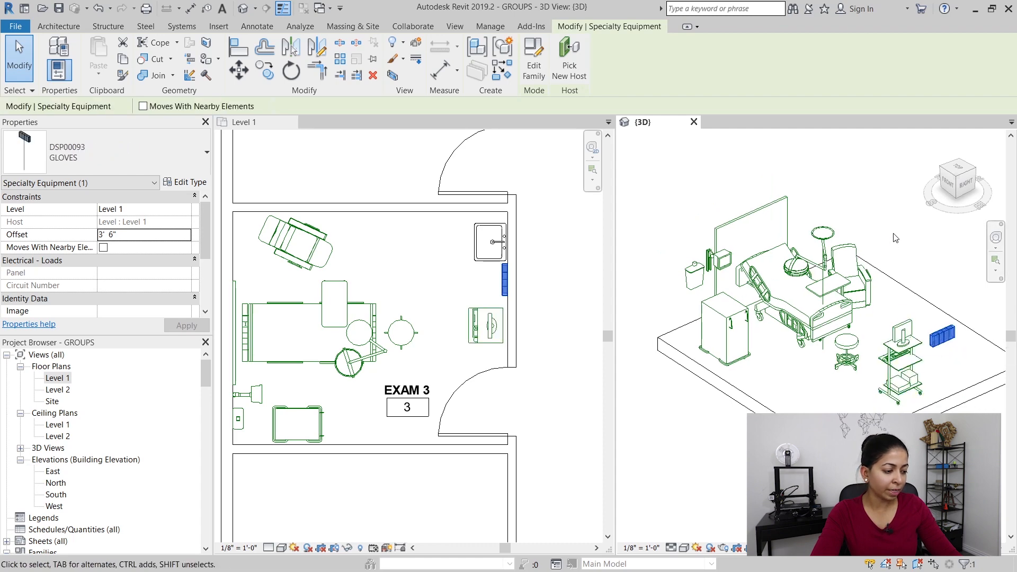
pyautogui.click(336, 294)
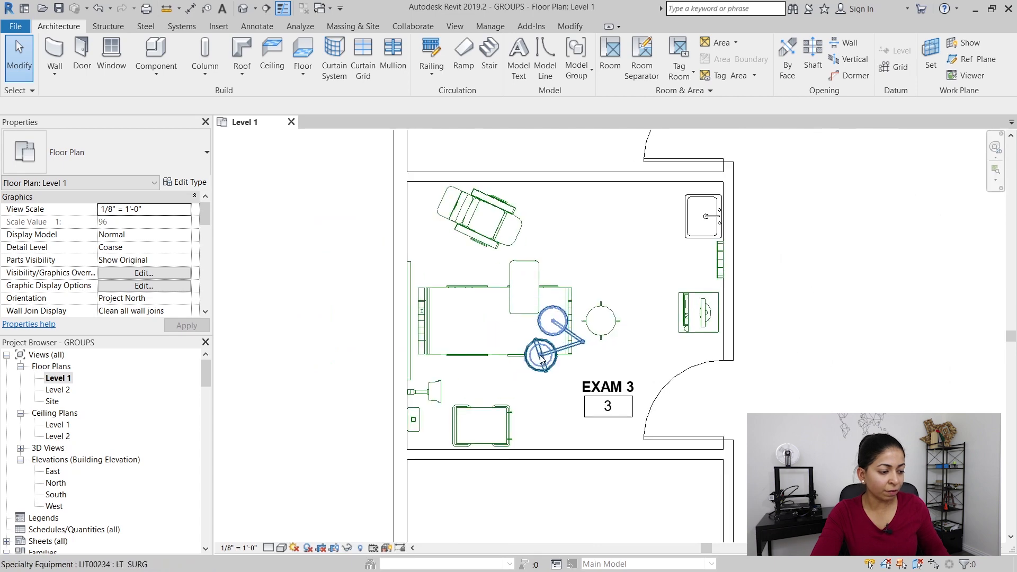
# Filter Exam 3's selection to Specialty Equipment and group it as 'Exam room'
pyautogui.click(532, 57)
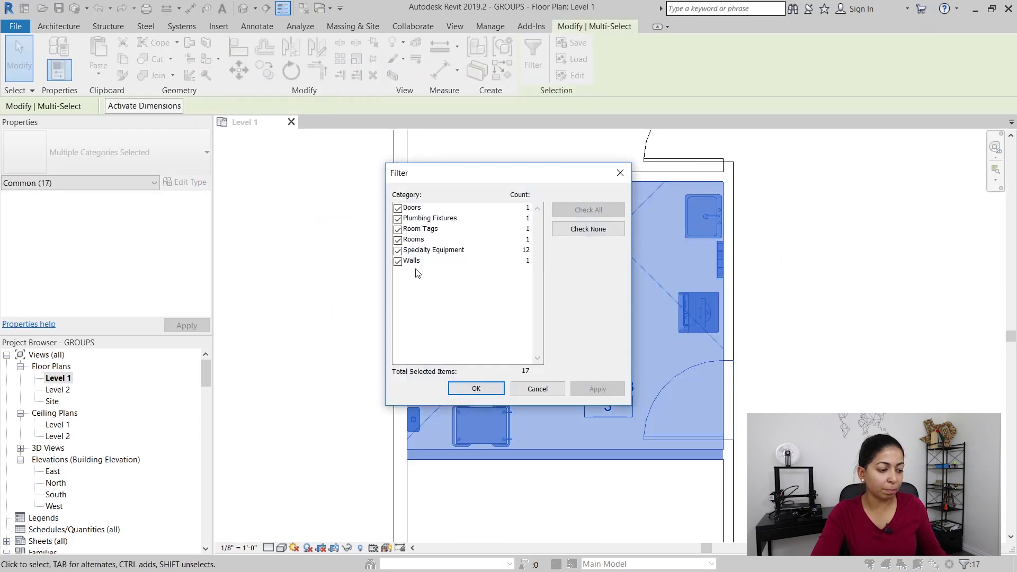
pyautogui.click(587, 229)
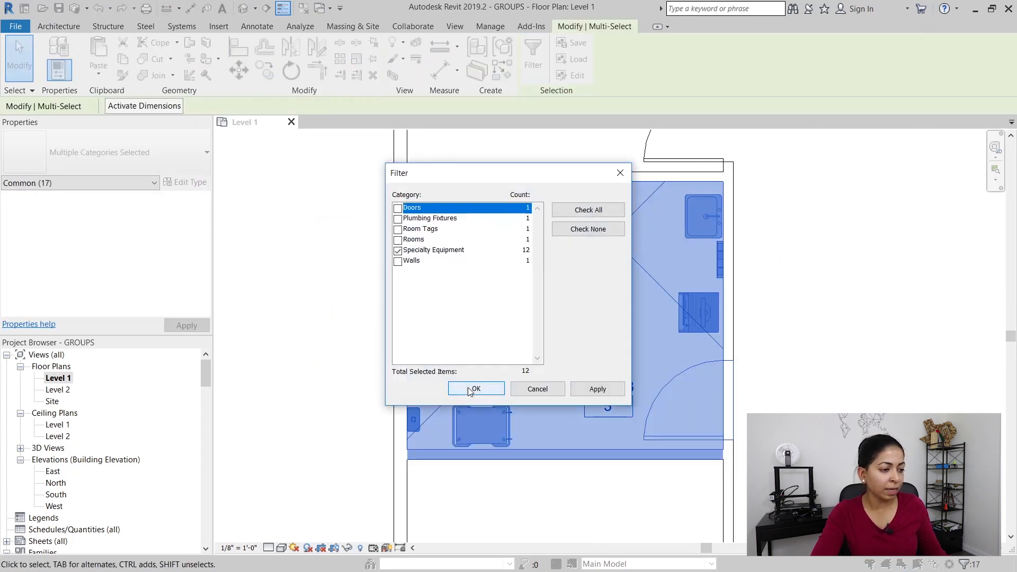
pyautogui.click(475, 388)
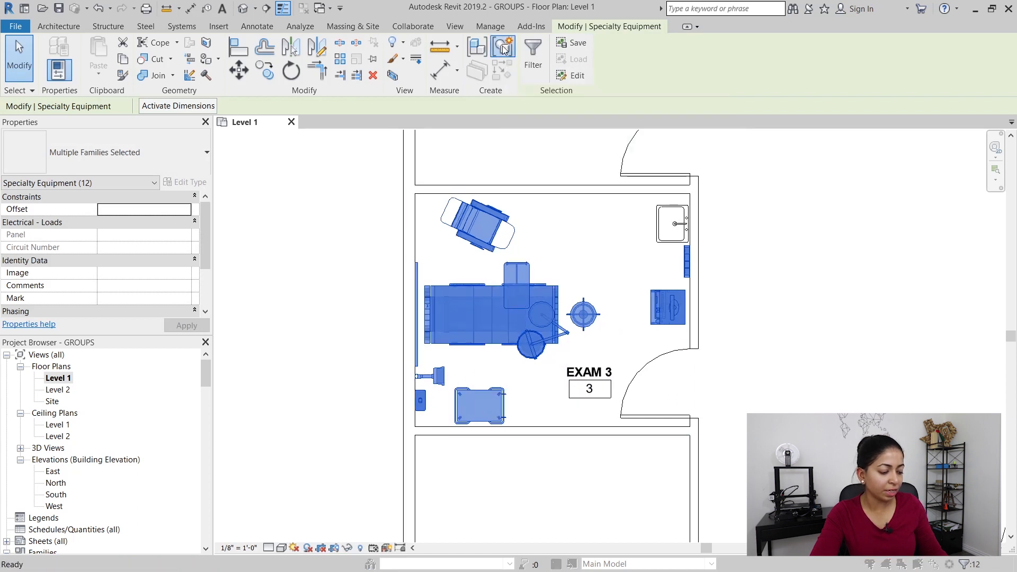
pyautogui.click(503, 49)
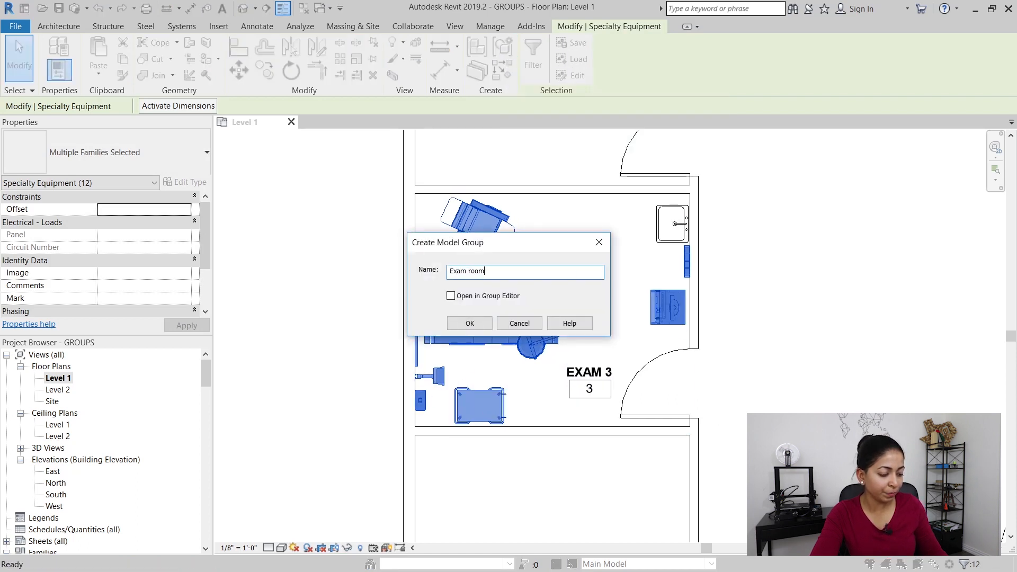
pyautogui.click(469, 323)
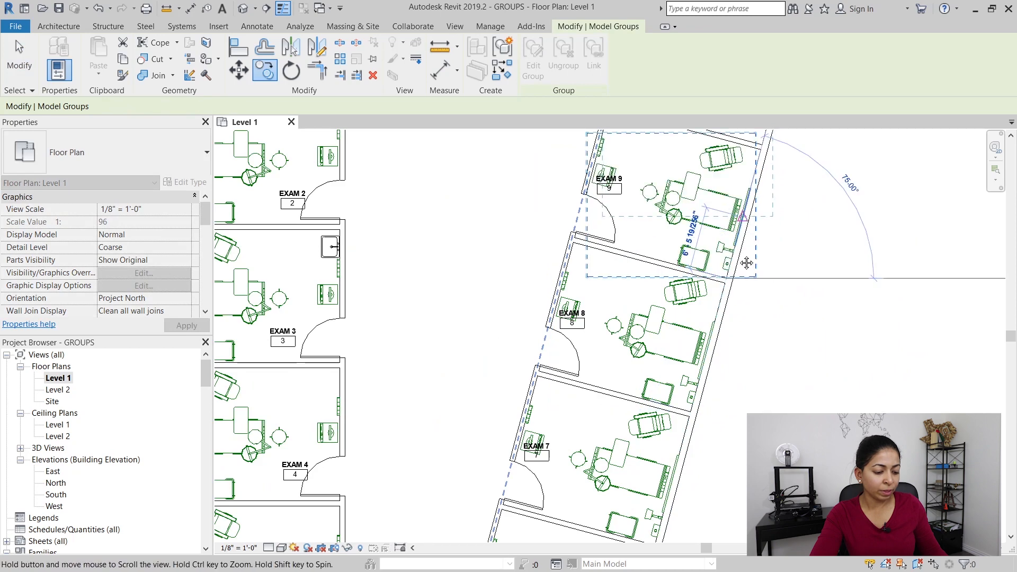
# Place the remaining Exam room group copies and finish editing the group
pyautogui.rightClick(691, 201)
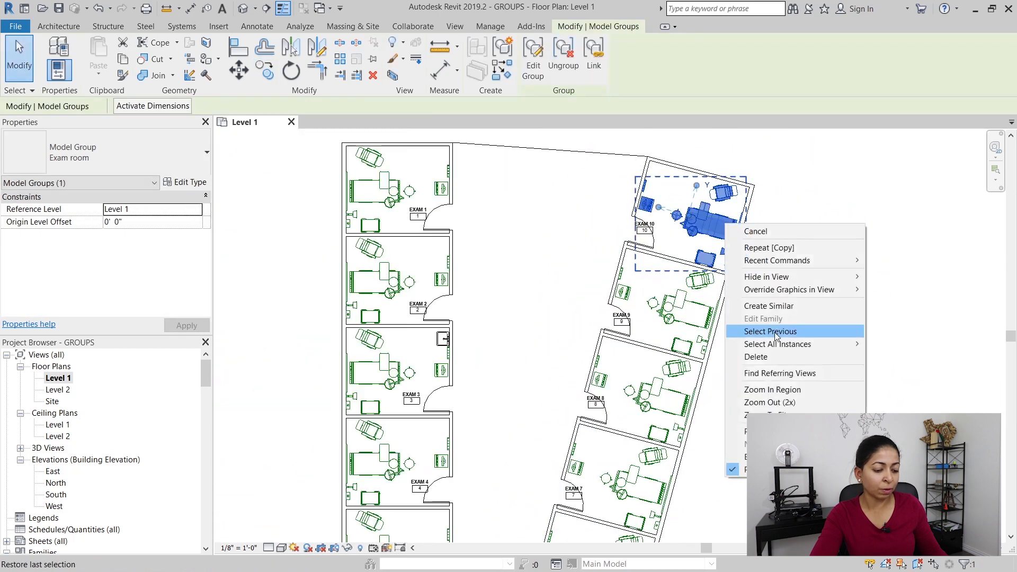
pyautogui.click(770, 331)
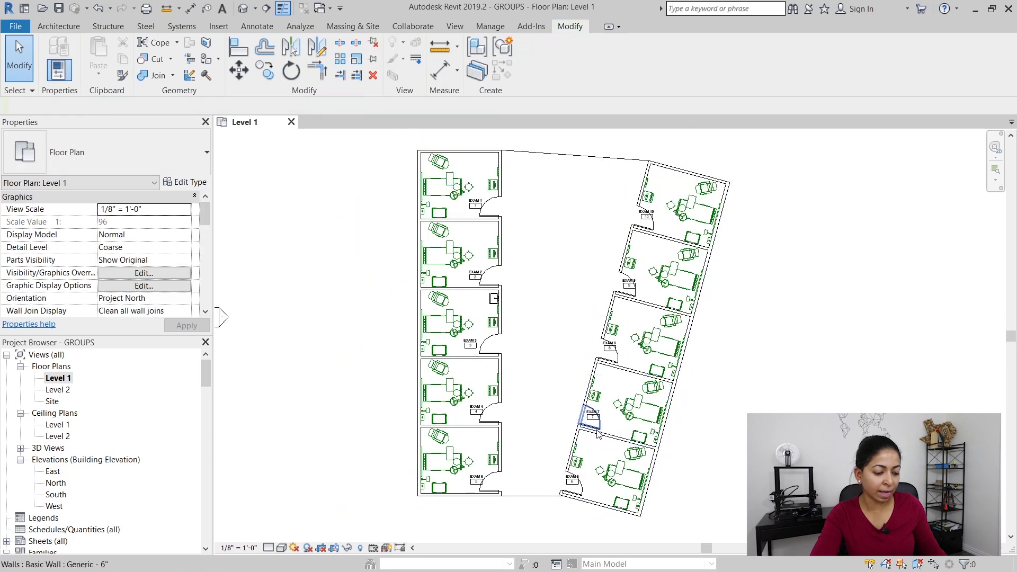
pyautogui.scroll(3)
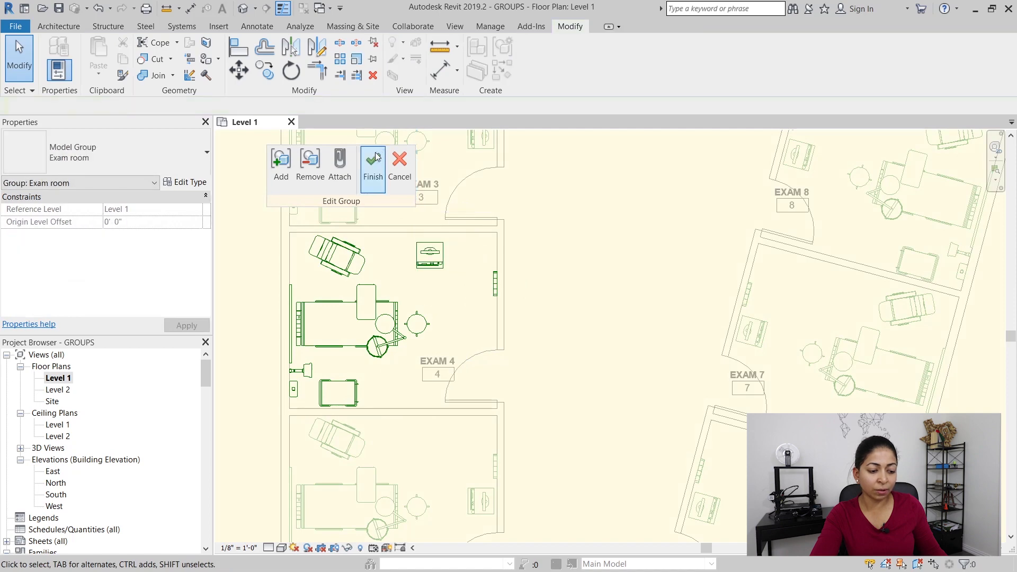
pyautogui.click(372, 165)
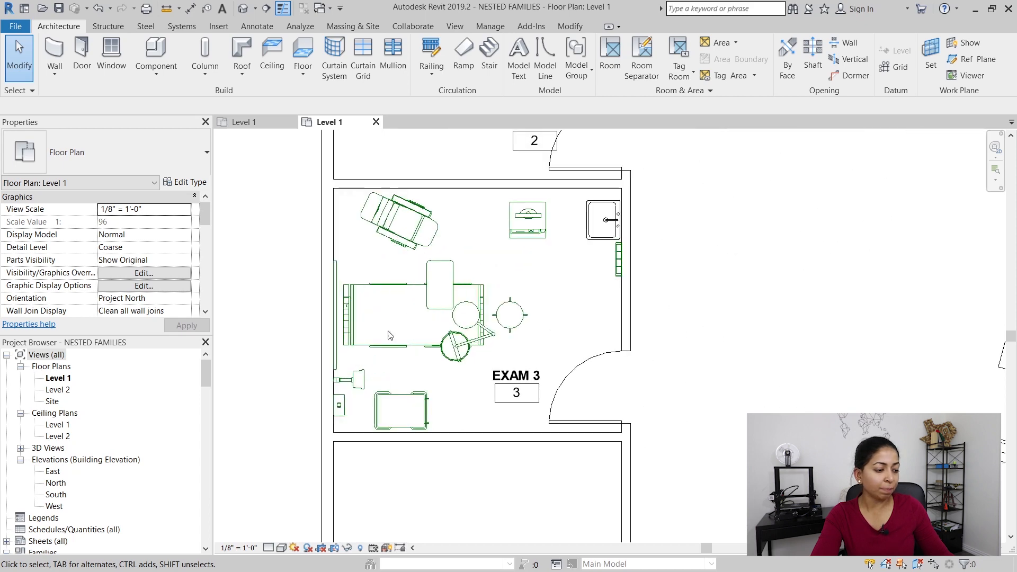
# Select the overbed table and start a new family from the Specialty Equipment template
pyautogui.click(440, 285)
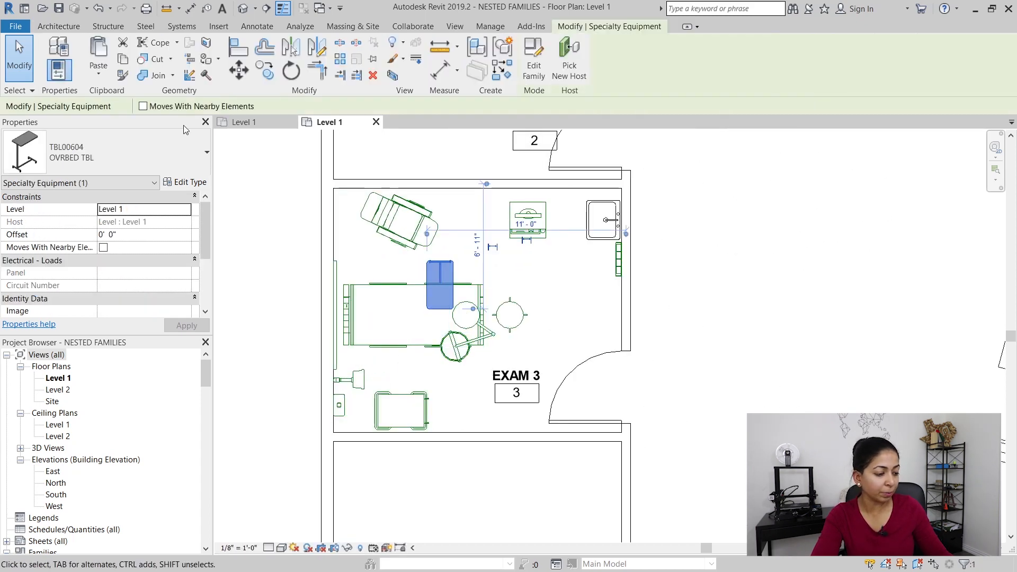
pyautogui.click(15, 26)
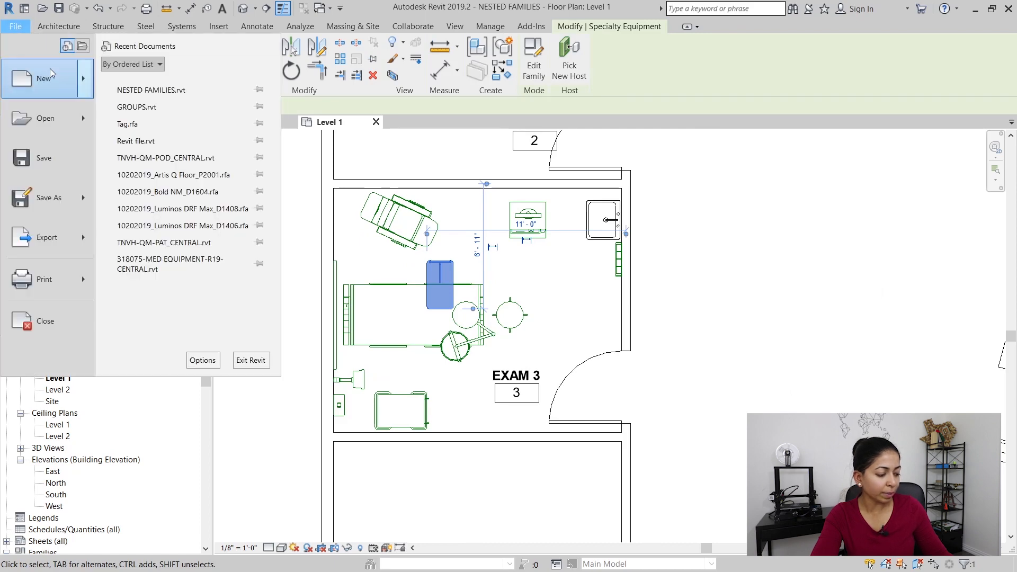
pyautogui.click(44, 78)
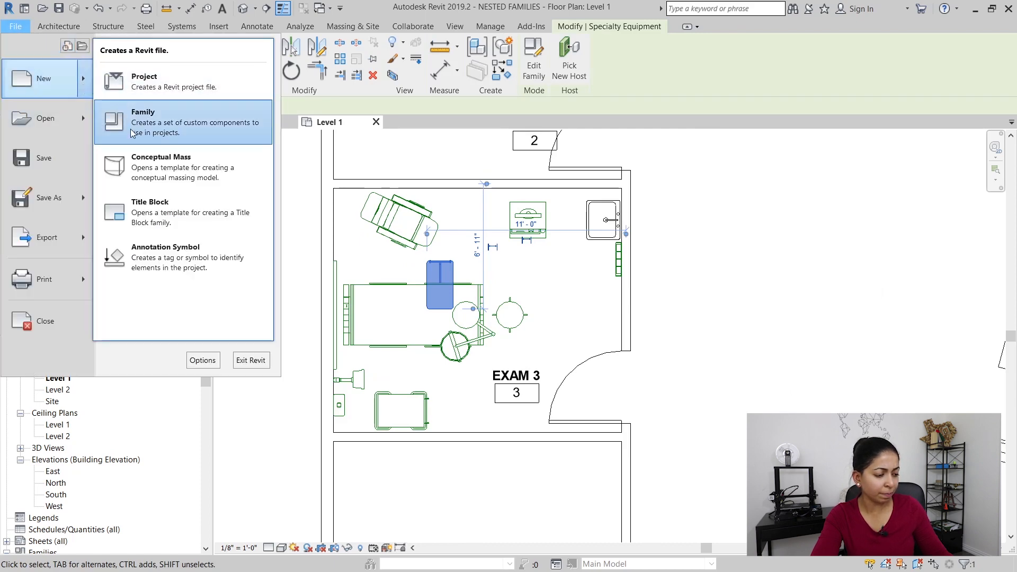
pyautogui.click(143, 112)
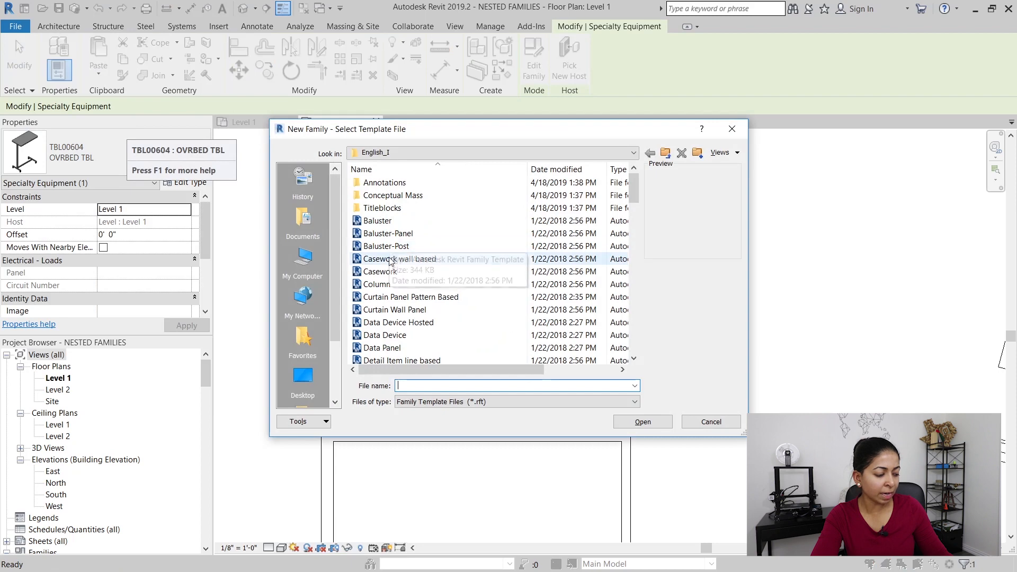
pyautogui.scroll(-3)
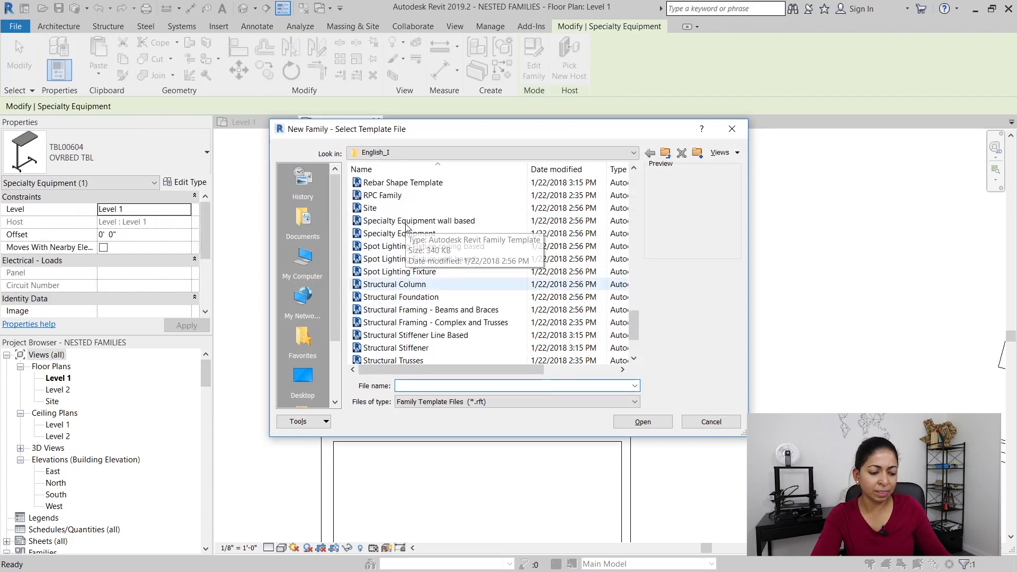
pyautogui.click(401, 234)
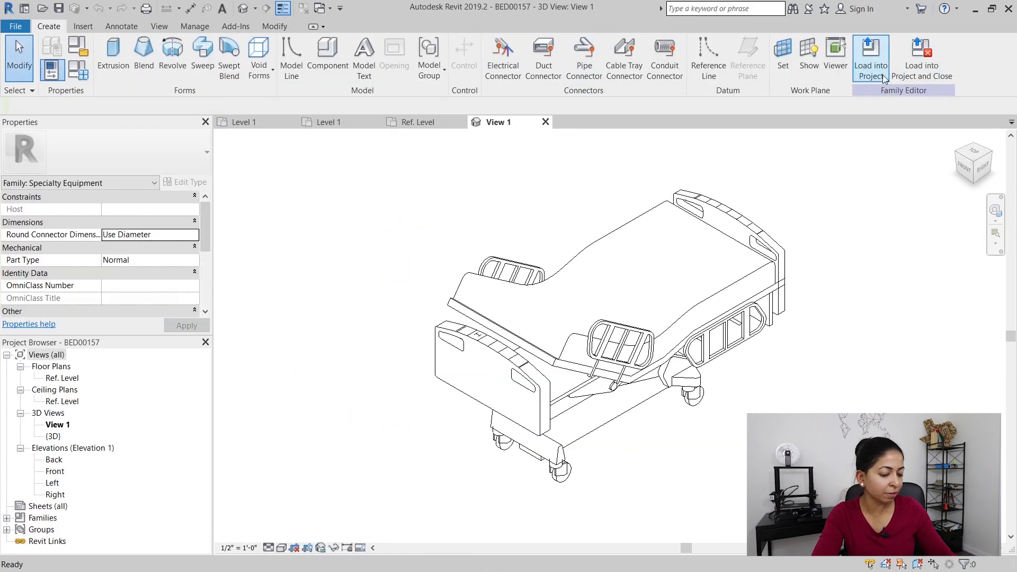
# Load the bed into Family2 and close the LIT00234 and STL00056 families without saving
pyautogui.click(871, 58)
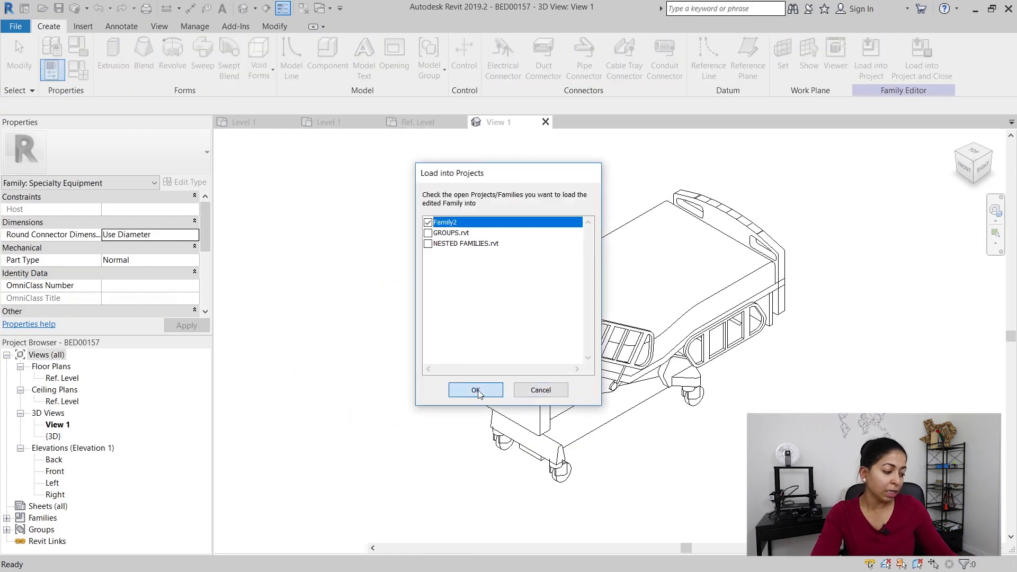
pyautogui.click(475, 390)
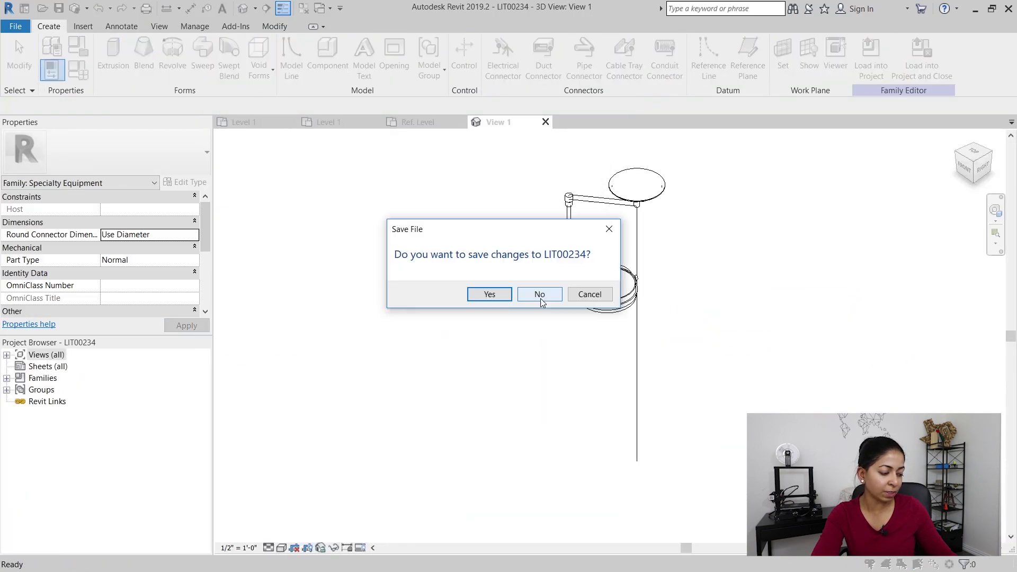
pyautogui.click(538, 294)
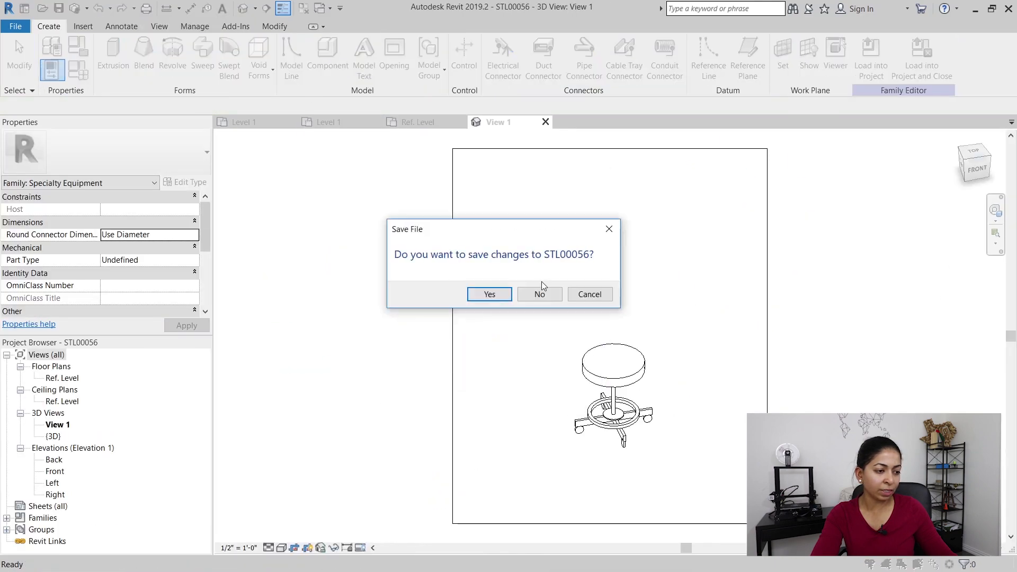
pyautogui.click(539, 294)
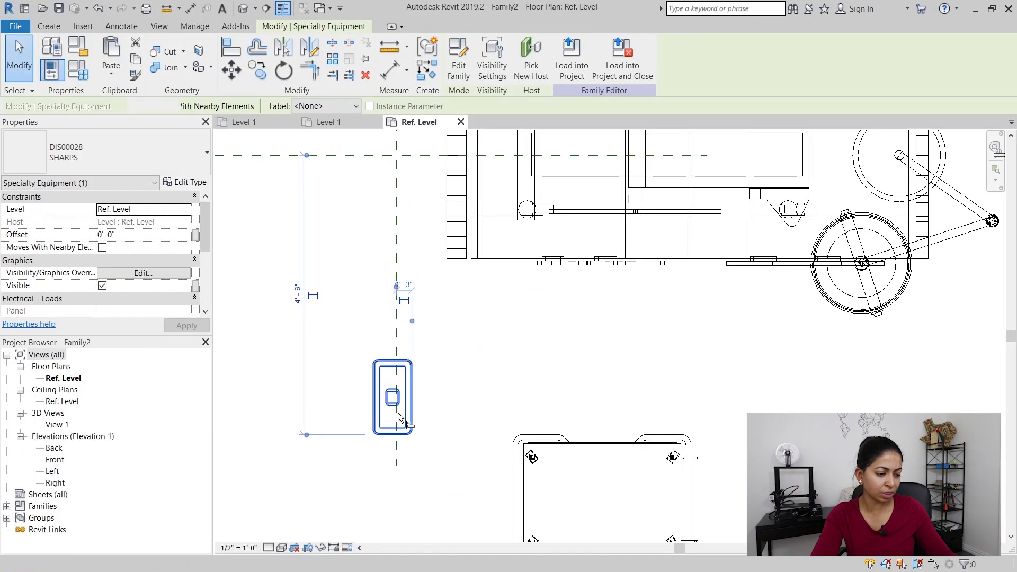
pyautogui.click(432, 356)
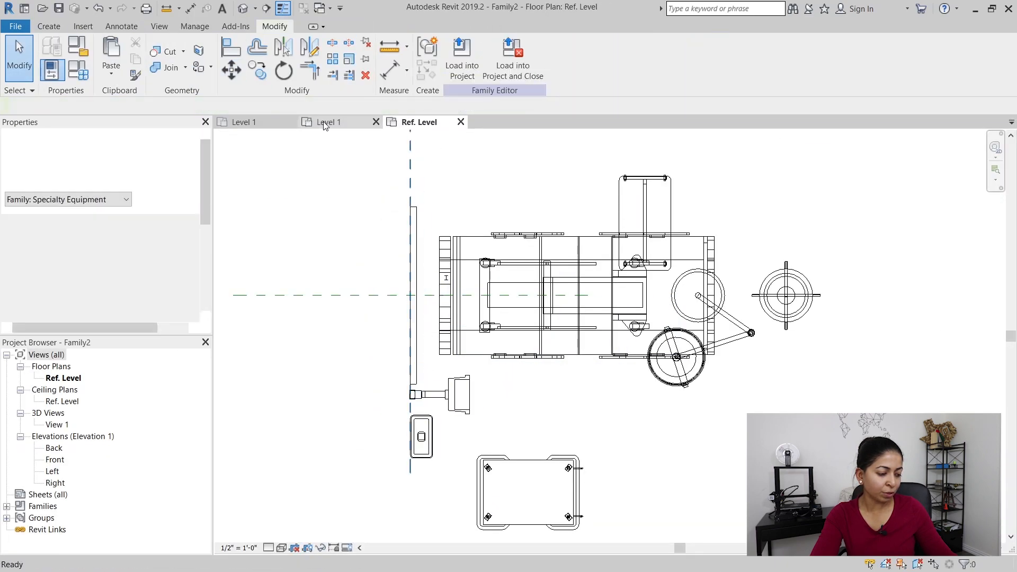
# Add the recliner and cabinet, then load the family into NESTED FAMILIES.rvt
pyautogui.click(523, 260)
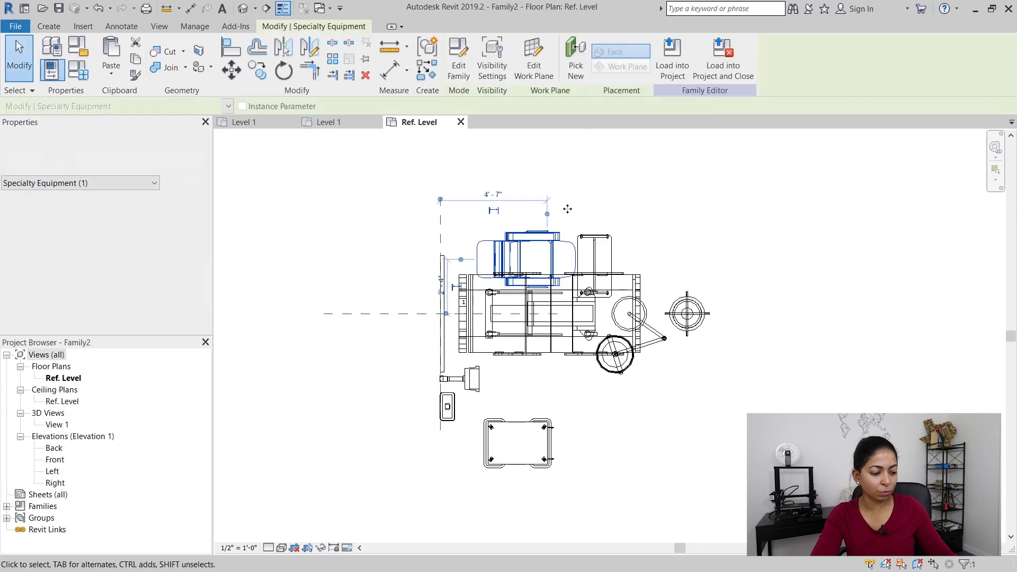
pyautogui.click(672, 58)
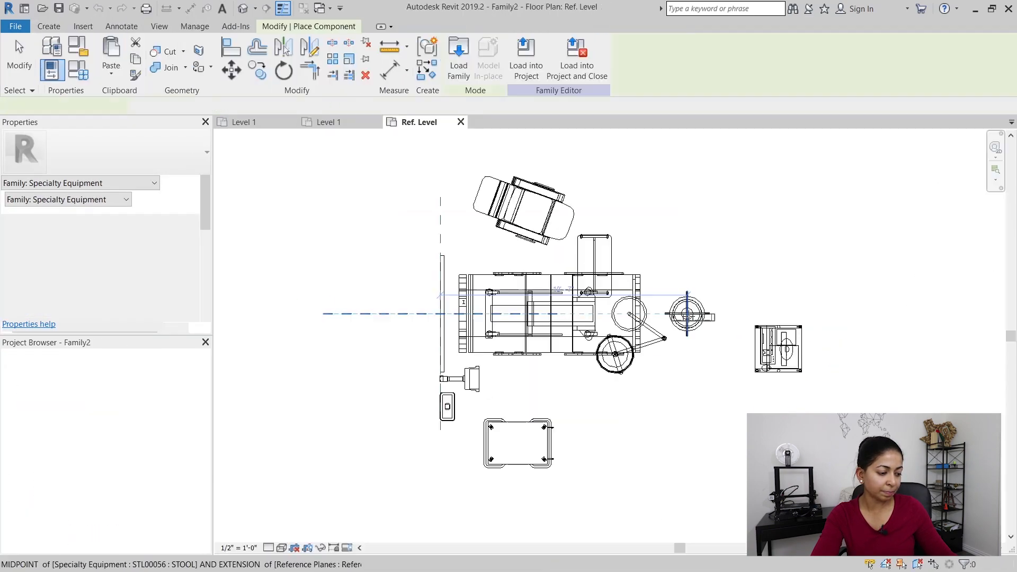
pyautogui.click(532, 305)
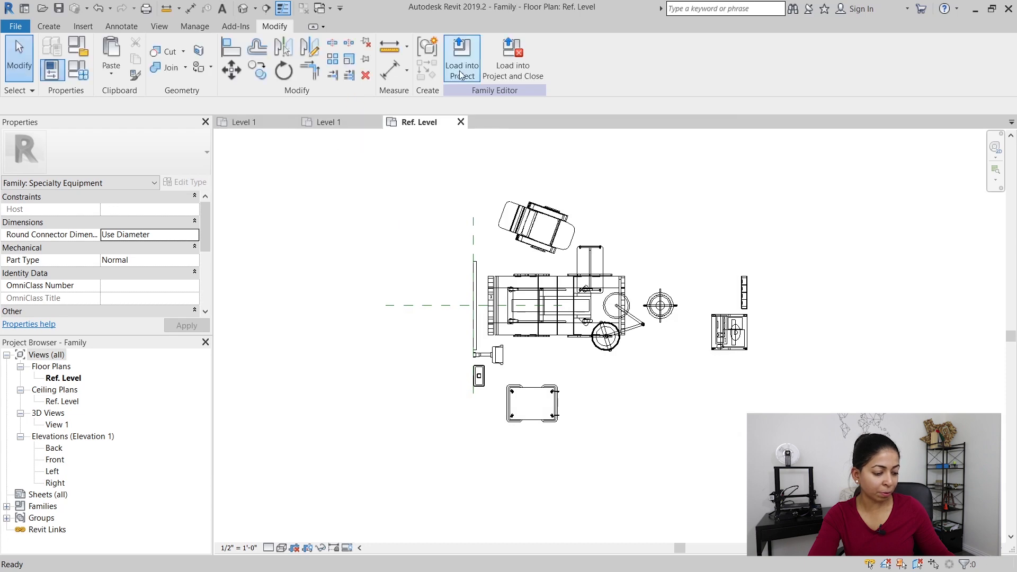
pyautogui.click(462, 58)
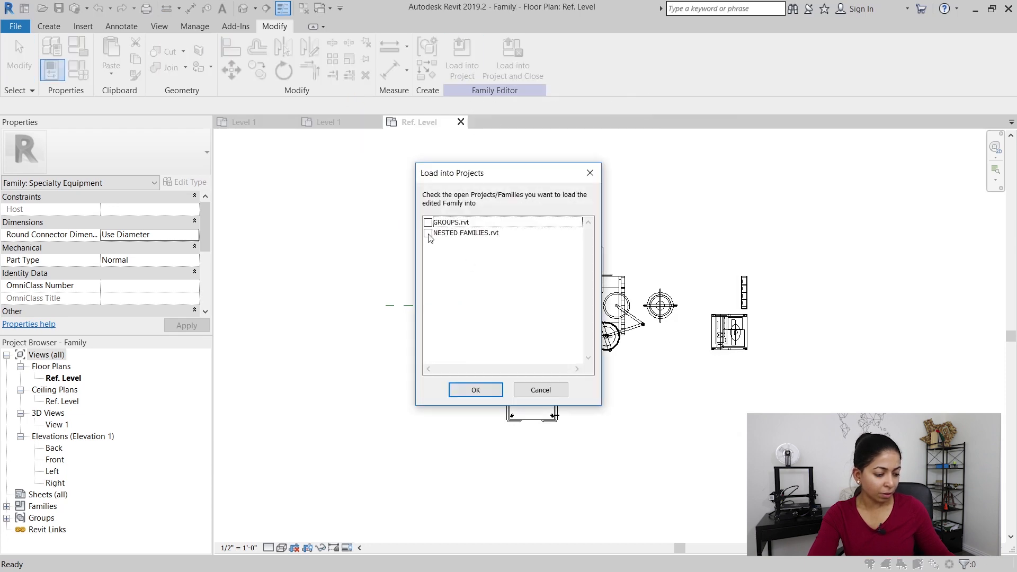
pyautogui.click(475, 390)
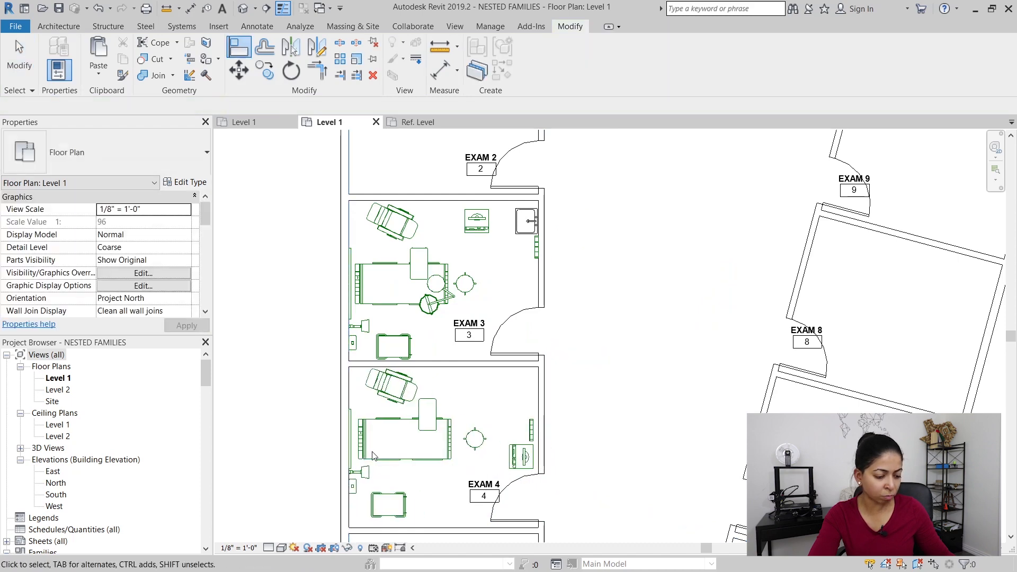
# Adjust the equipment pieces in the family layout and reload it into the project
pyautogui.click(386, 442)
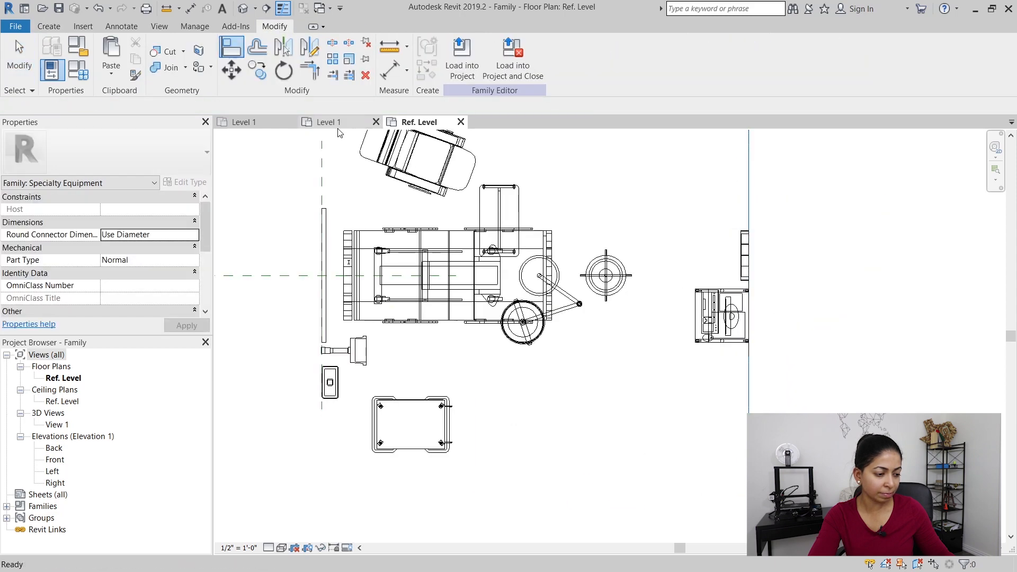
pyautogui.click(722, 305)
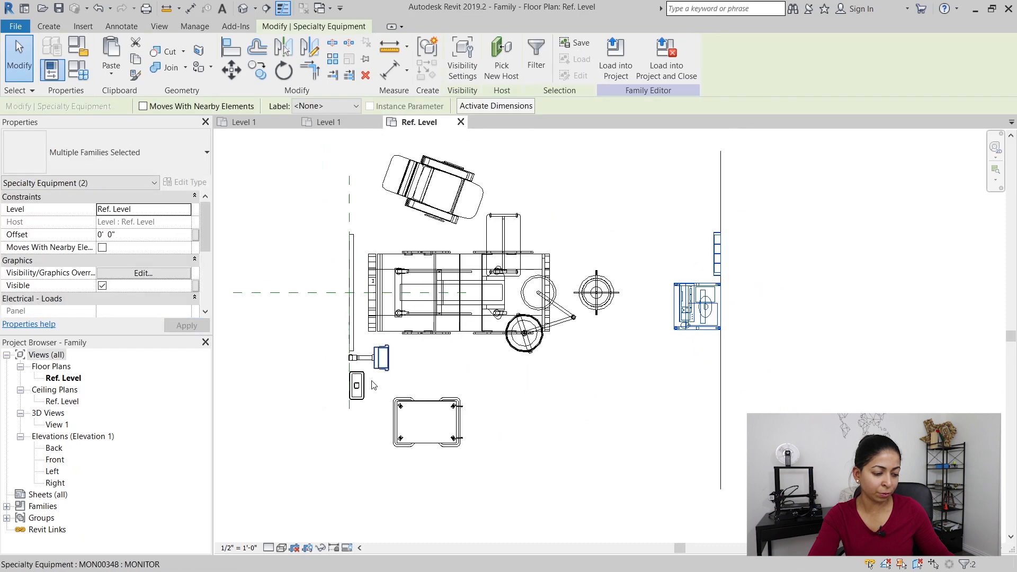
pyautogui.click(615, 57)
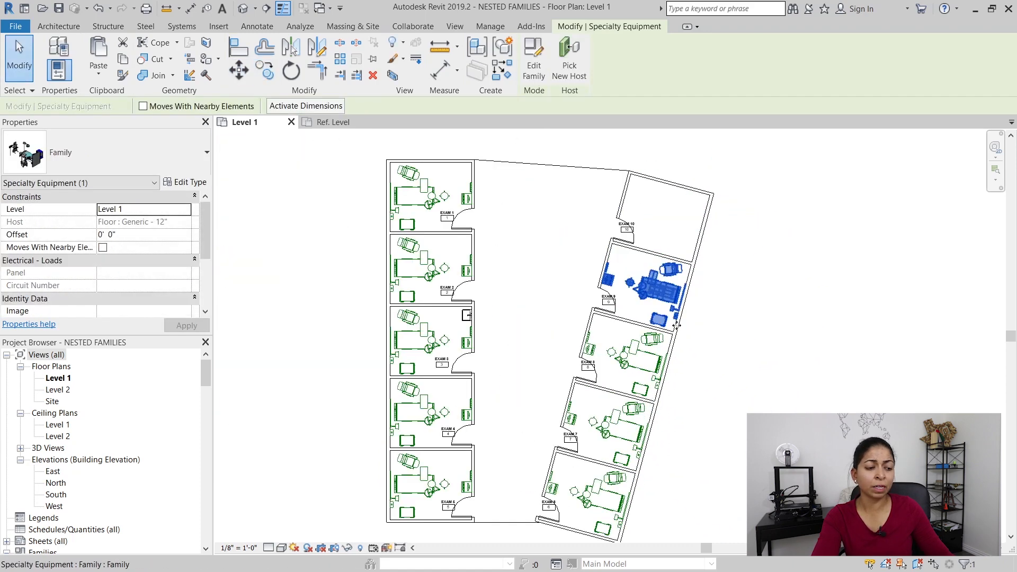
# Rotate the equipment family about 76° to match the angled wall
pyautogui.click(264, 69)
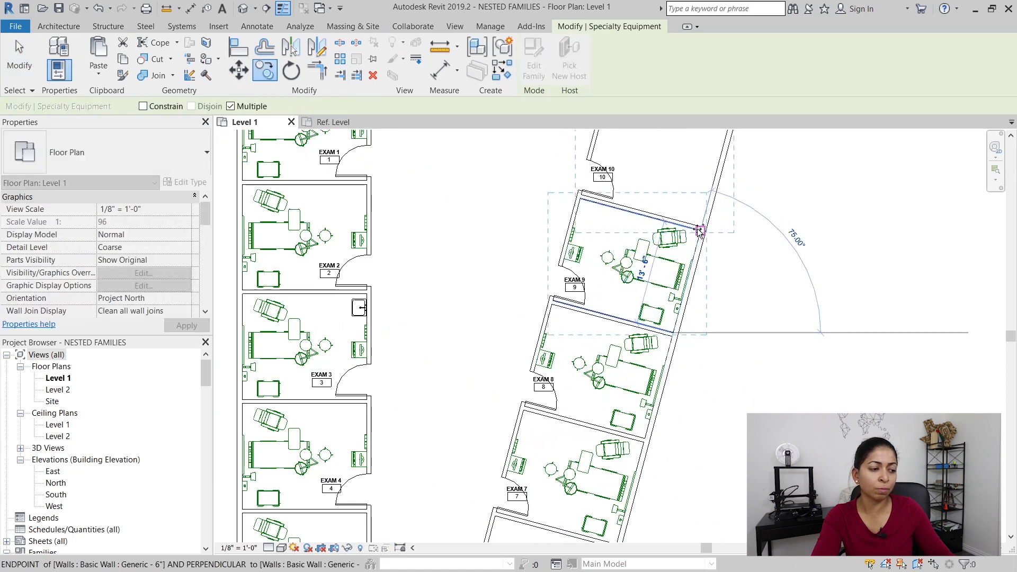
pyautogui.press('Escape')
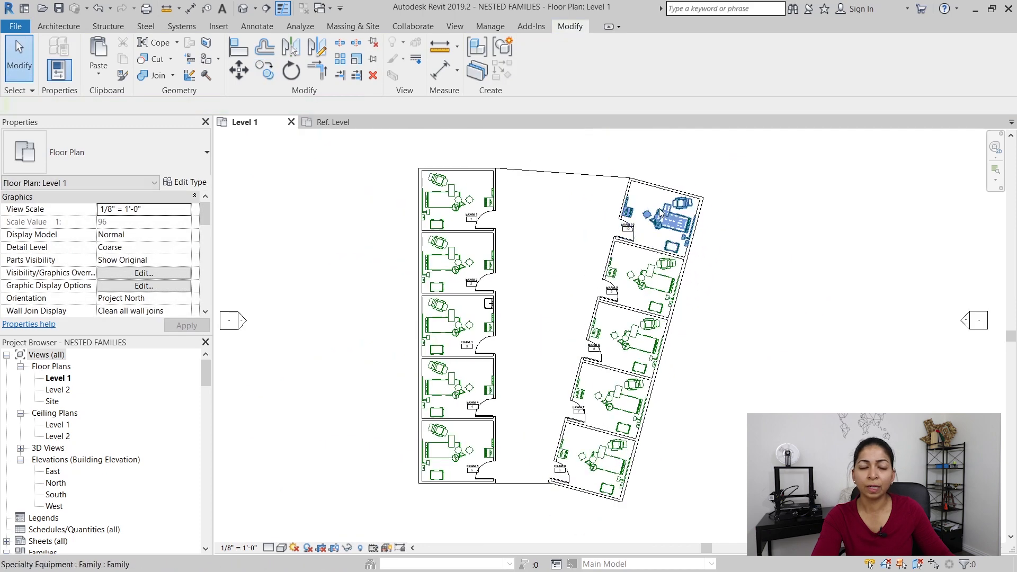
pyautogui.rightClick(658, 266)
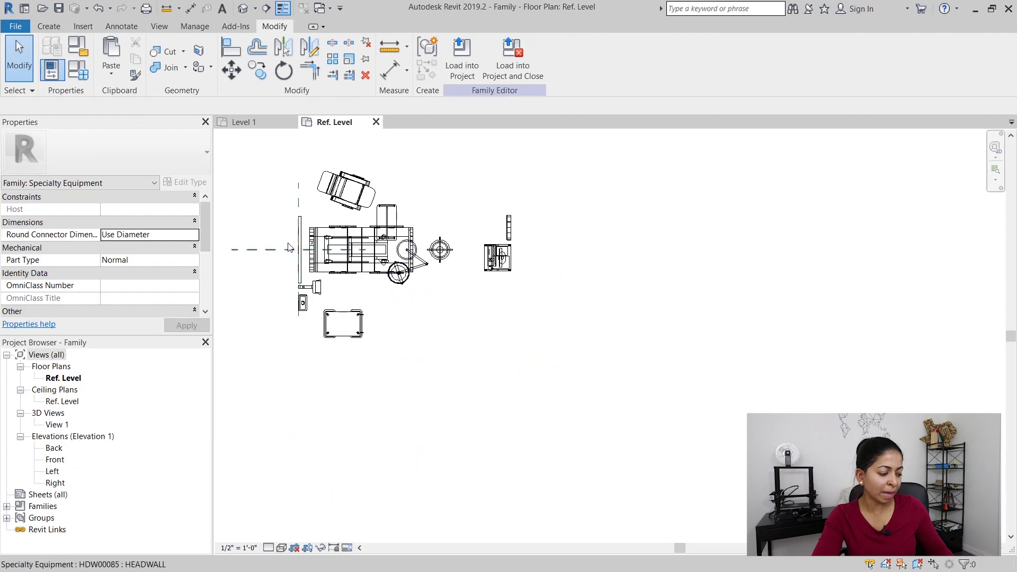
# Select the recliner chair and open its CHR00040 family for editing
pyautogui.click(390, 185)
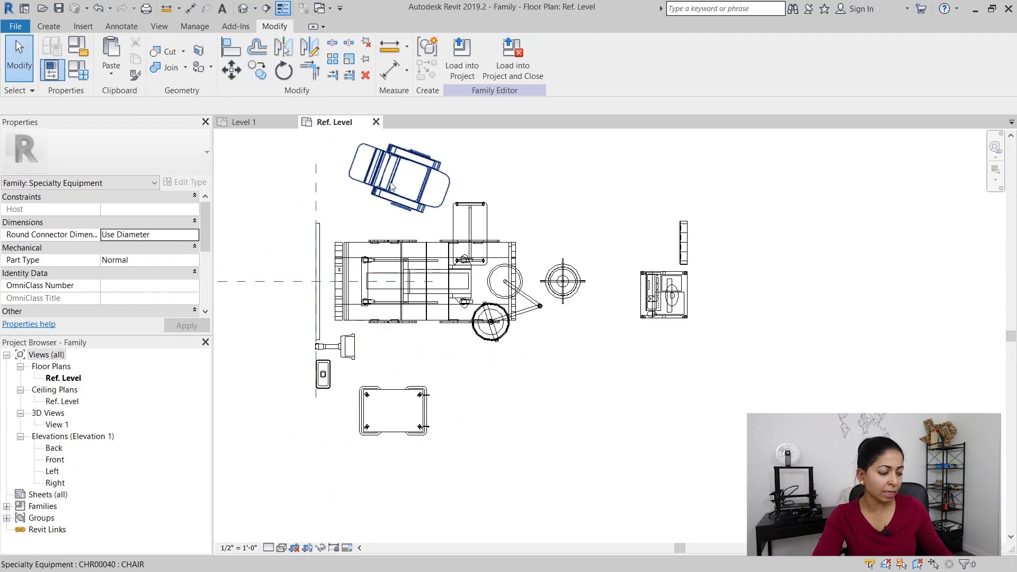
pyautogui.click(399, 179)
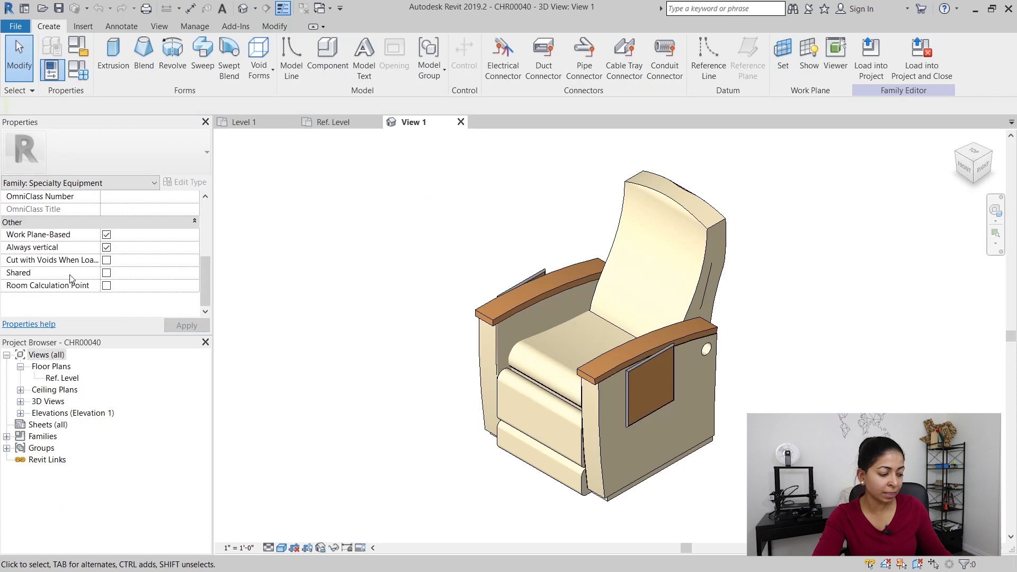
# Make the chair family shared, reload it into the exam family, close without saving
pyautogui.click(106, 272)
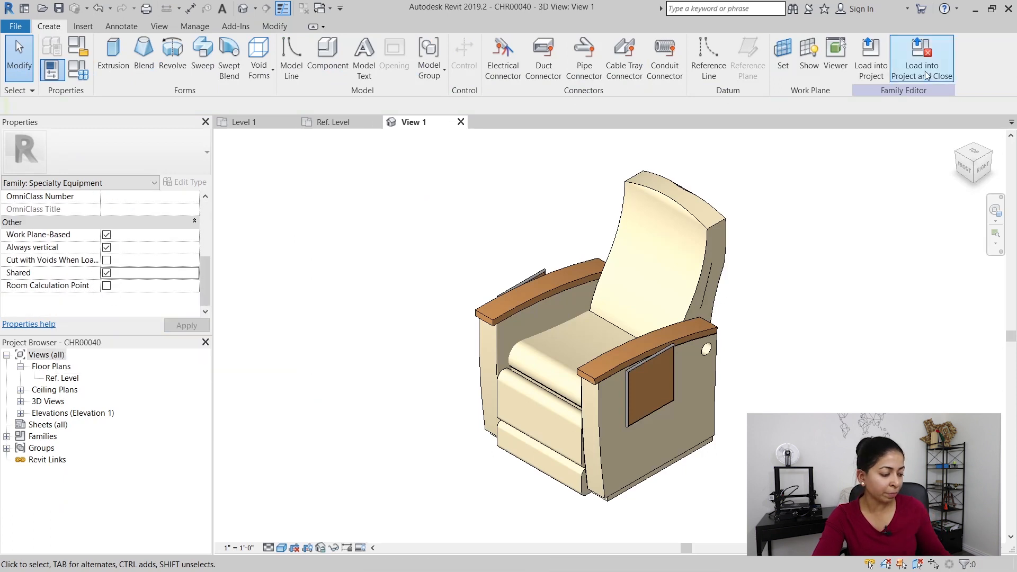
pyautogui.click(921, 58)
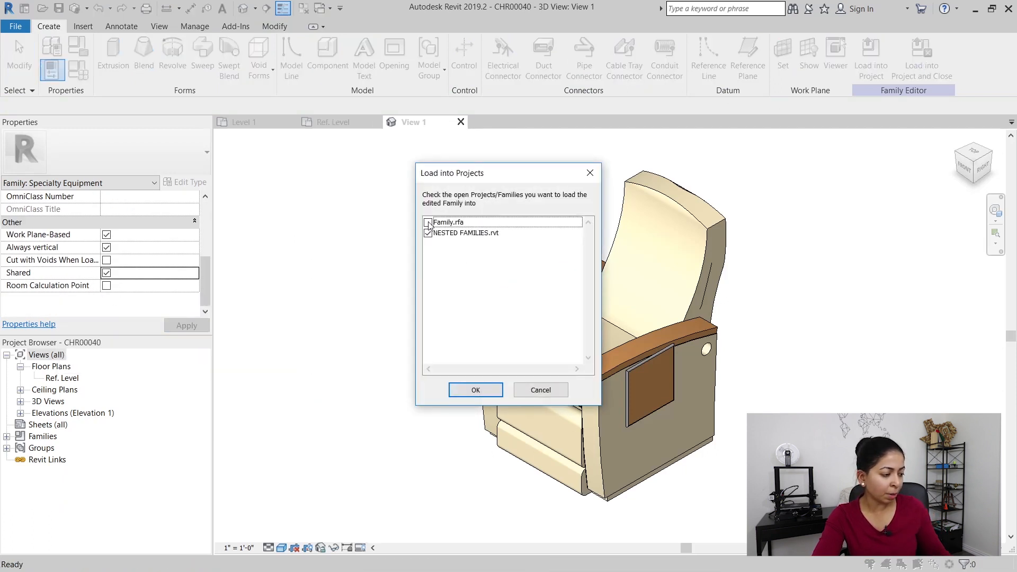
pyautogui.click(475, 390)
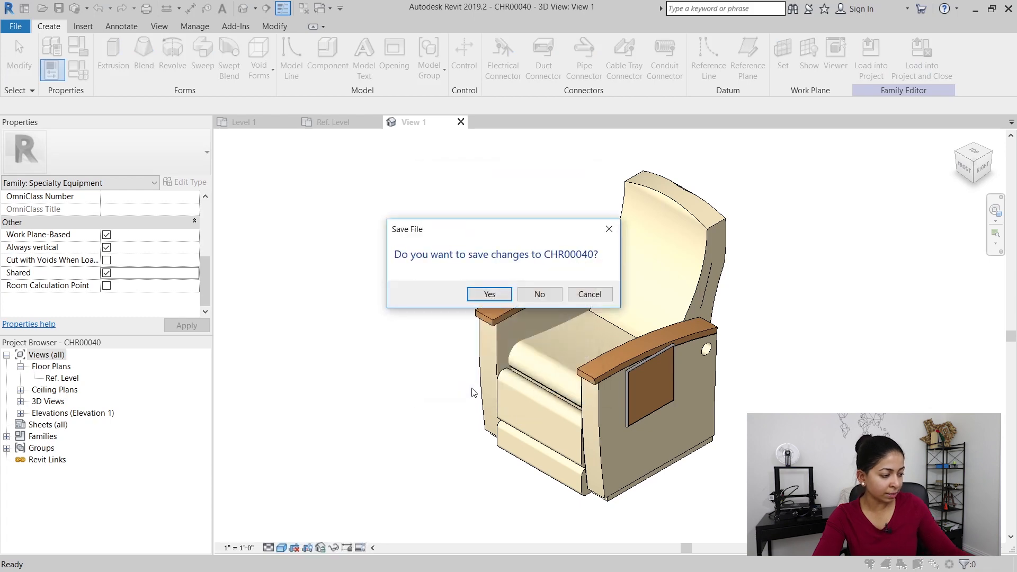
pyautogui.click(488, 294)
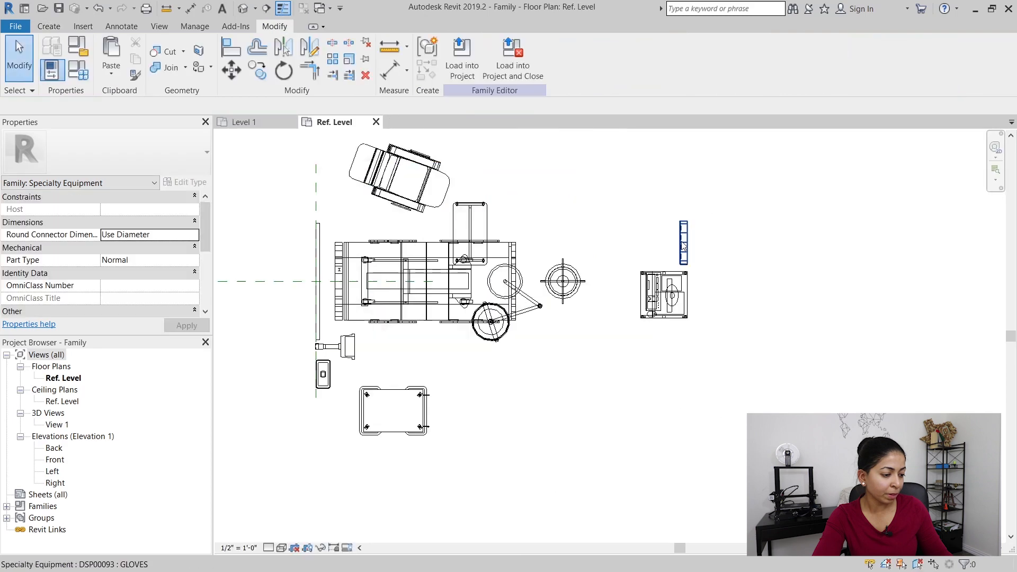
# Reload the shared workstation and light families, then load the exam family into the project
pyautogui.click(461, 57)
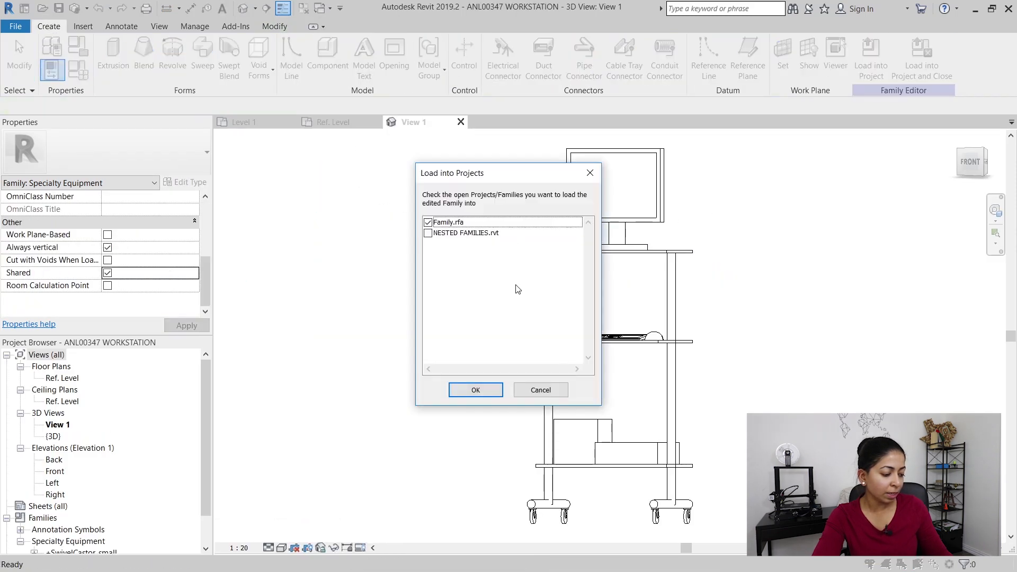
pyautogui.click(475, 389)
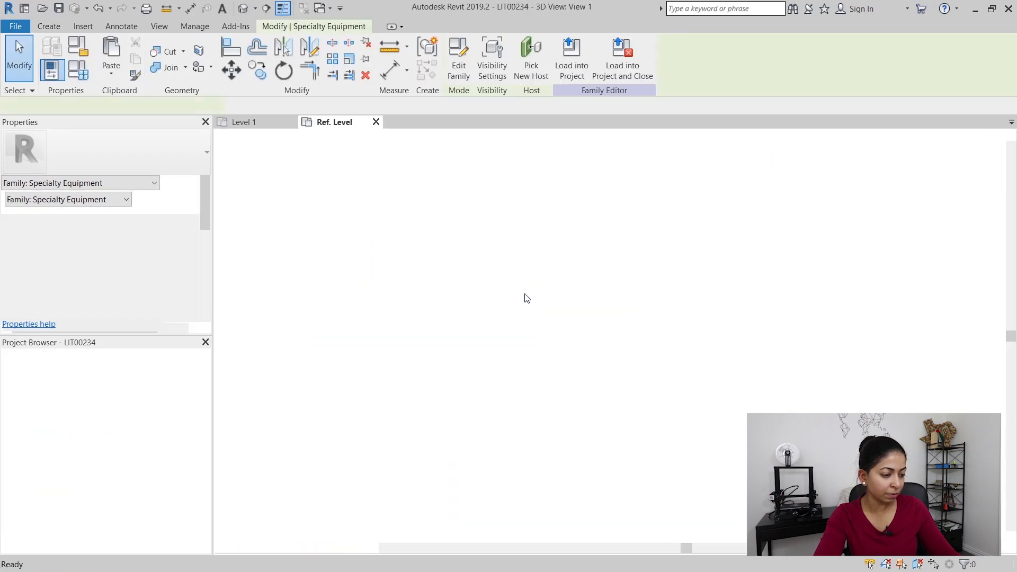
pyautogui.click(571, 58)
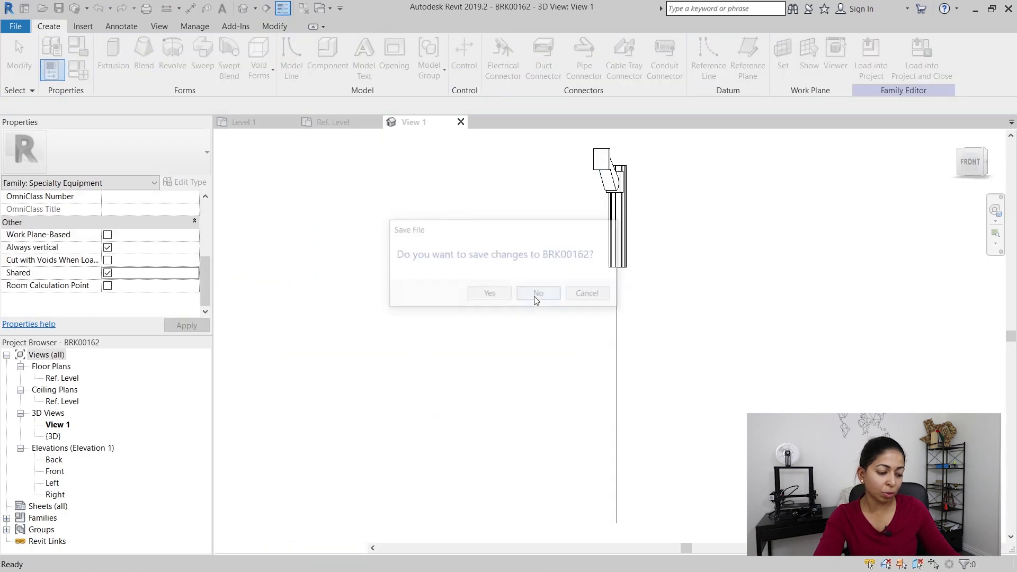
pyautogui.click(537, 293)
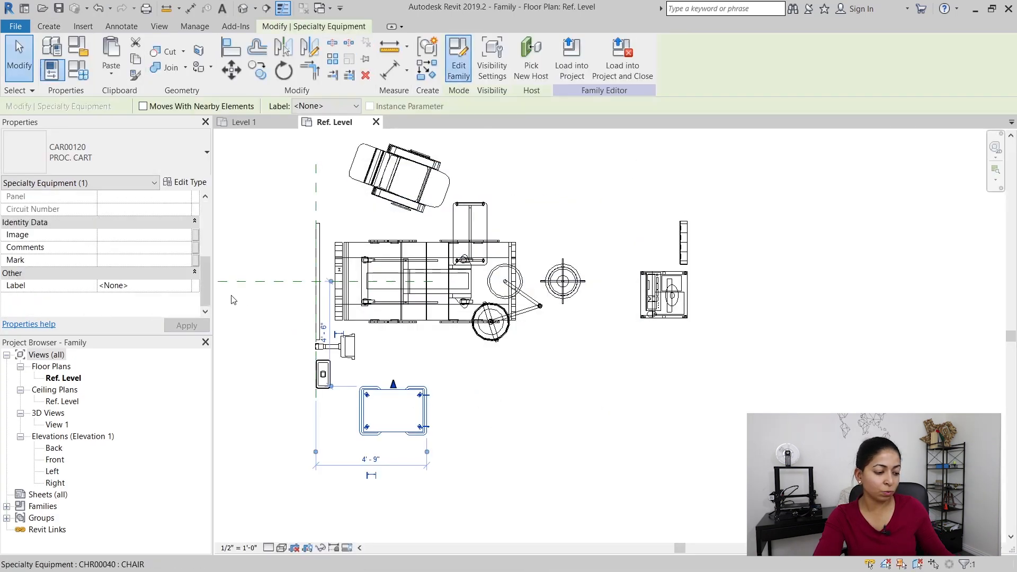
pyautogui.click(571, 58)
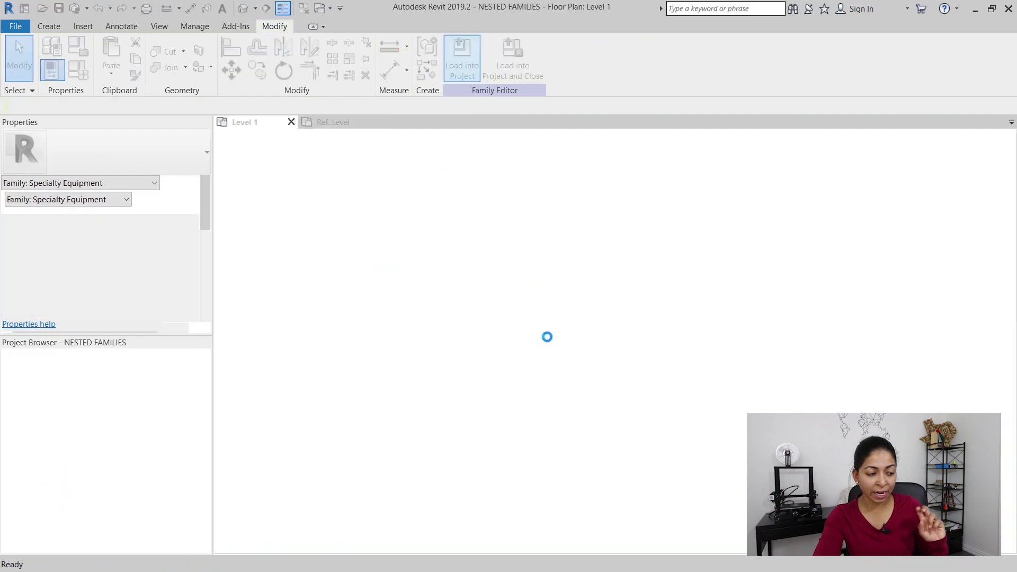
# Confirm loading the exam equipment family into the GROUPS project
pyautogui.click(461, 59)
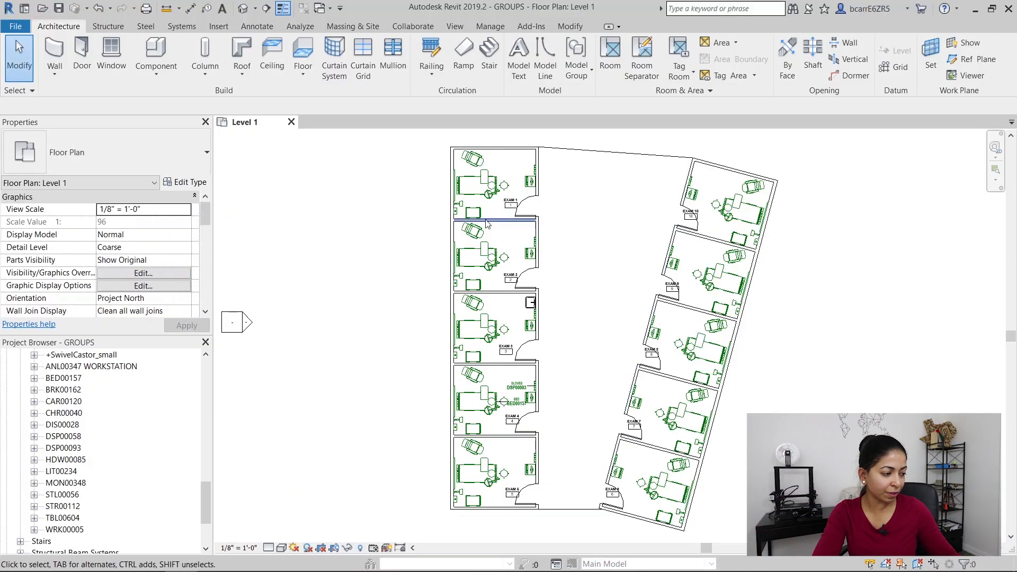
pyautogui.click(480, 176)
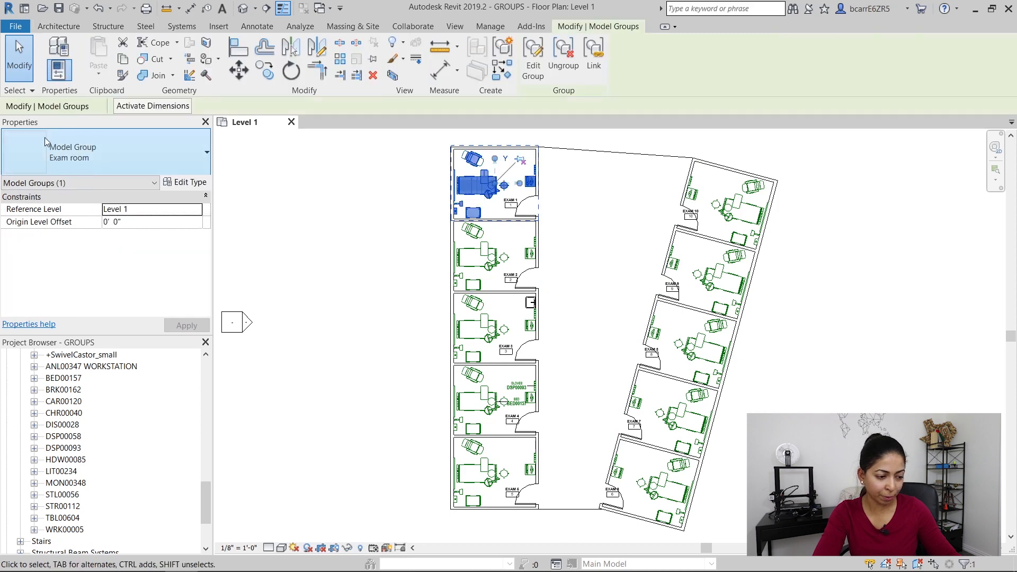
pyautogui.rightClick(493, 182)
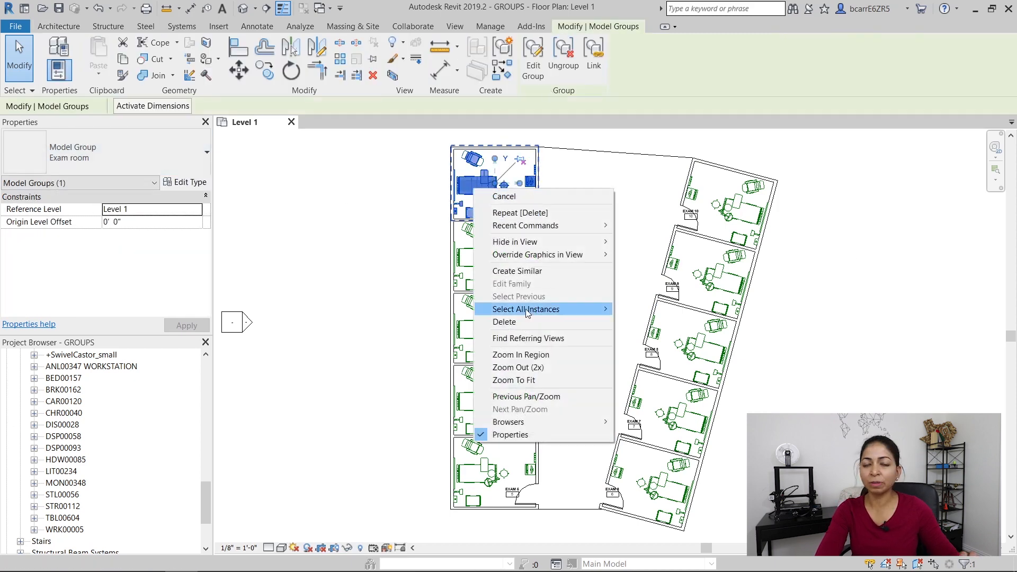
pyautogui.click(526, 309)
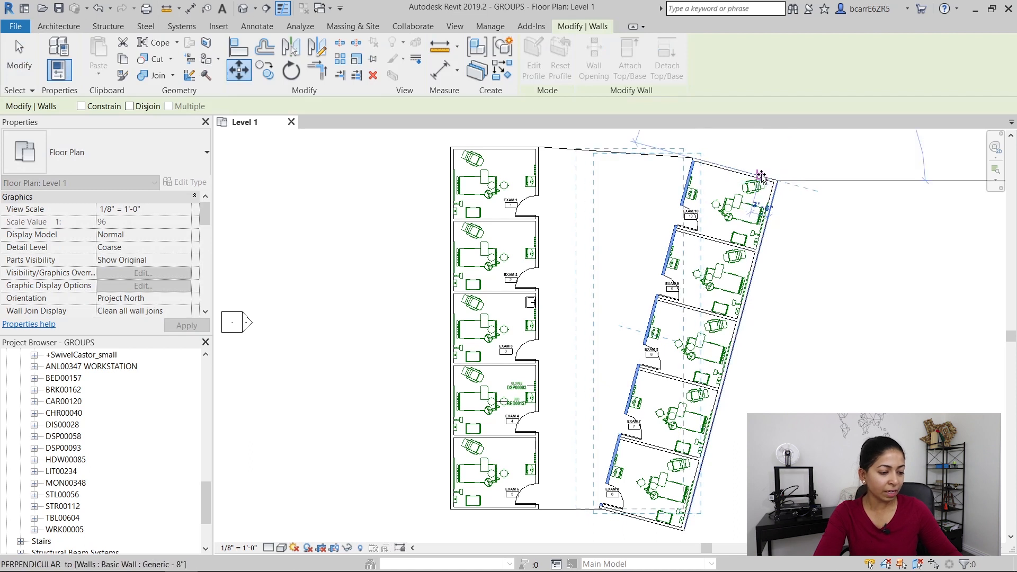
pyautogui.click(762, 177)
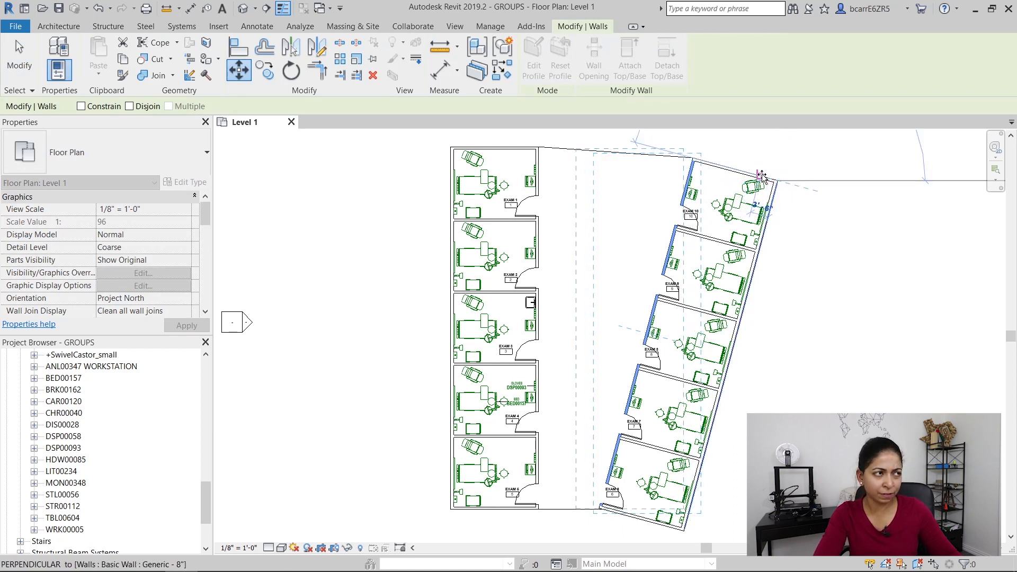
pyautogui.click(762, 176)
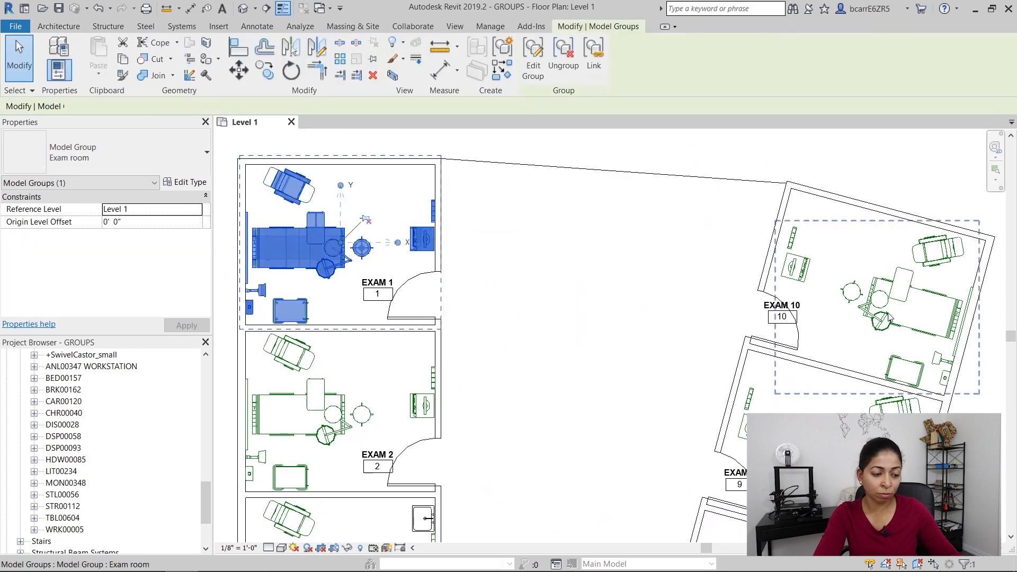
pyautogui.click(895, 299)
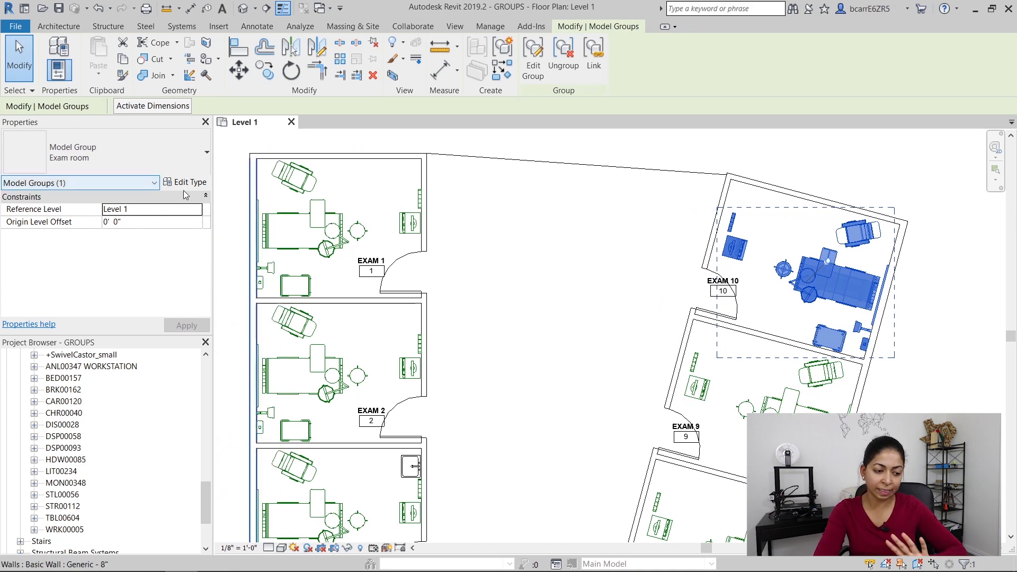
# Duplicate EXAM 10's group type as Exam room 2 and edit its equipment
pyautogui.click(434, 111)
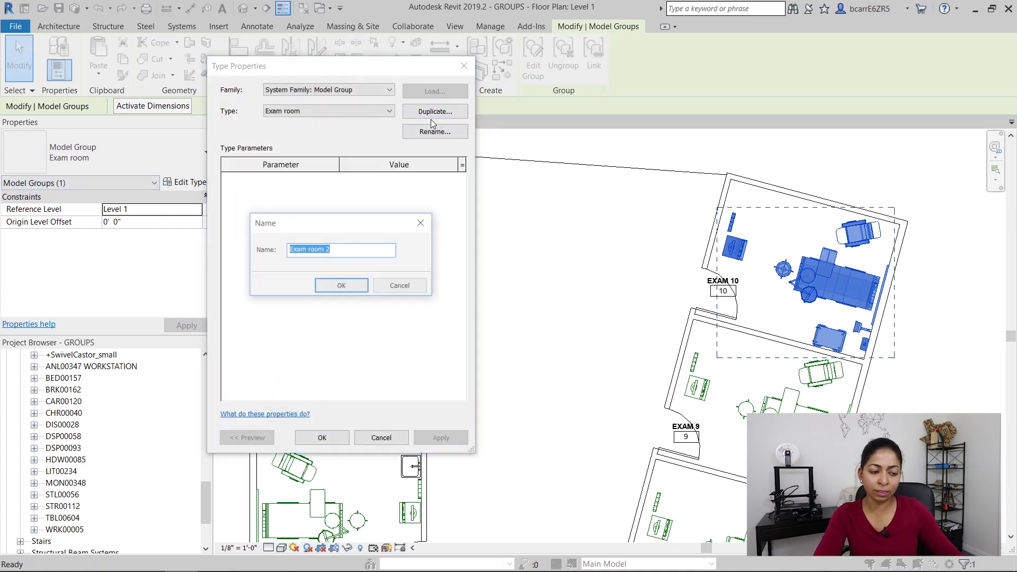
pyautogui.click(340, 286)
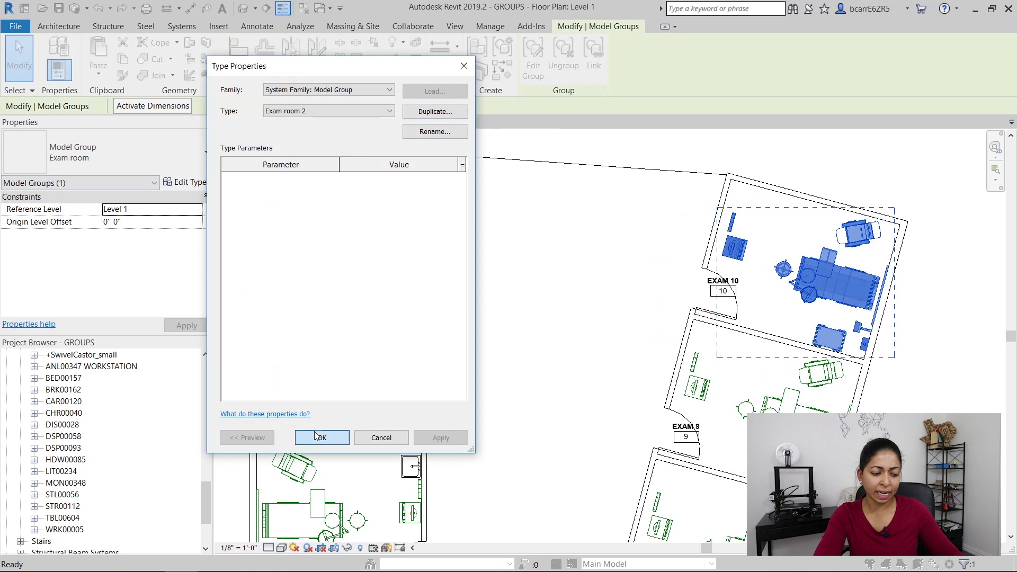
pyautogui.click(321, 437)
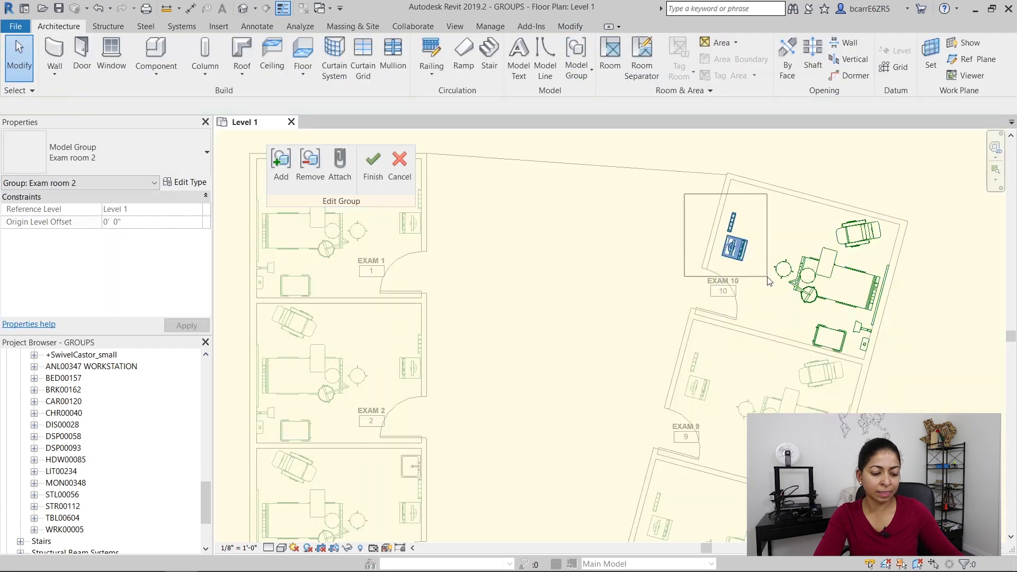
pyautogui.click(733, 246)
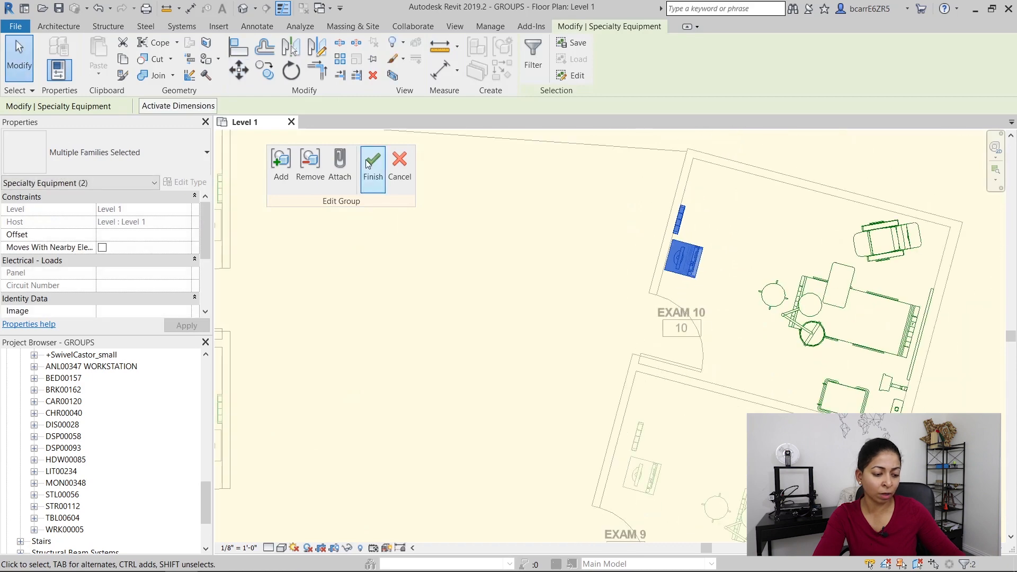
pyautogui.click(372, 165)
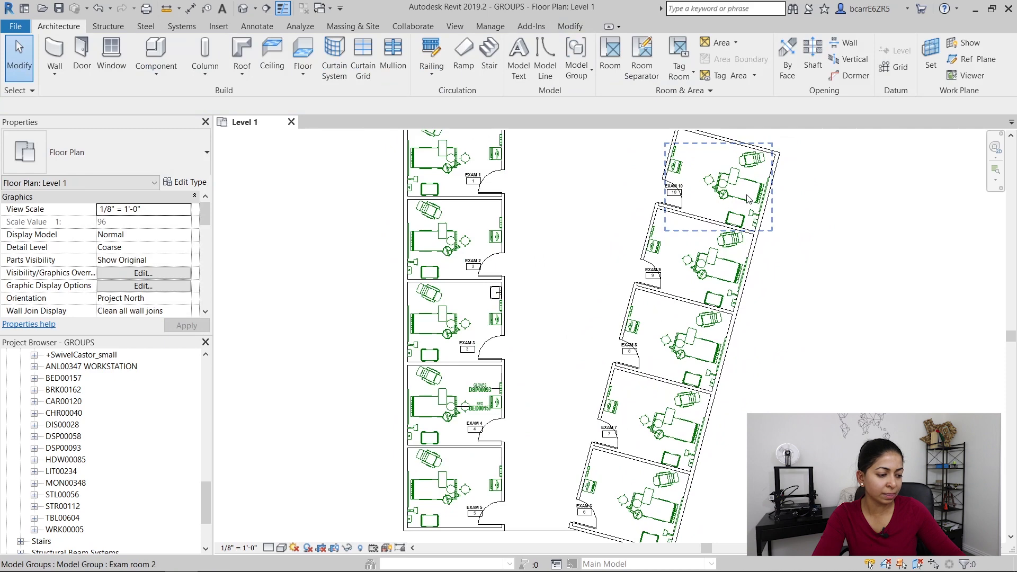
# Edit the EXAM 1 and EXAM 10 groups, reworking their procedure carts
pyautogui.click(448, 175)
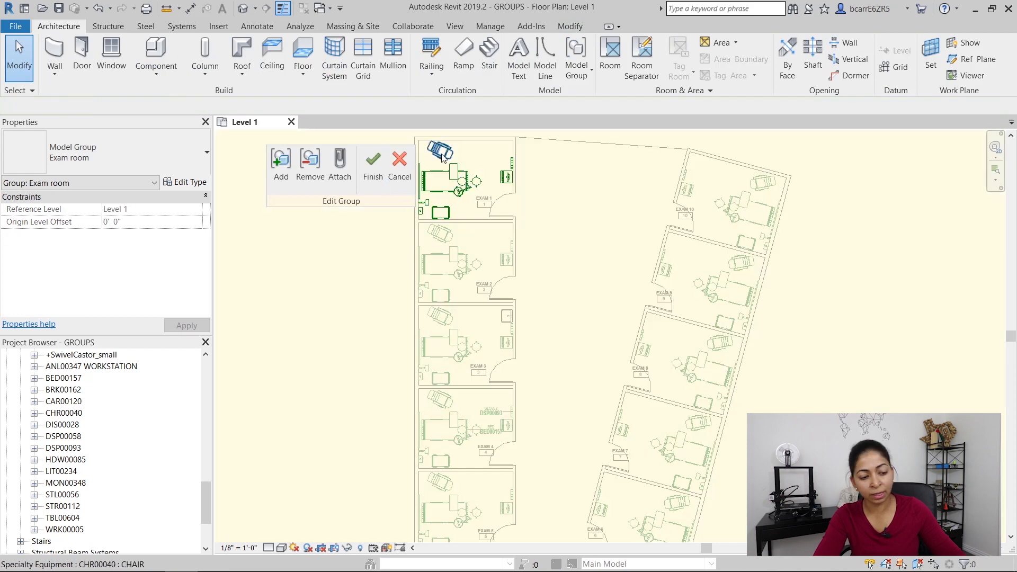
pyautogui.click(441, 211)
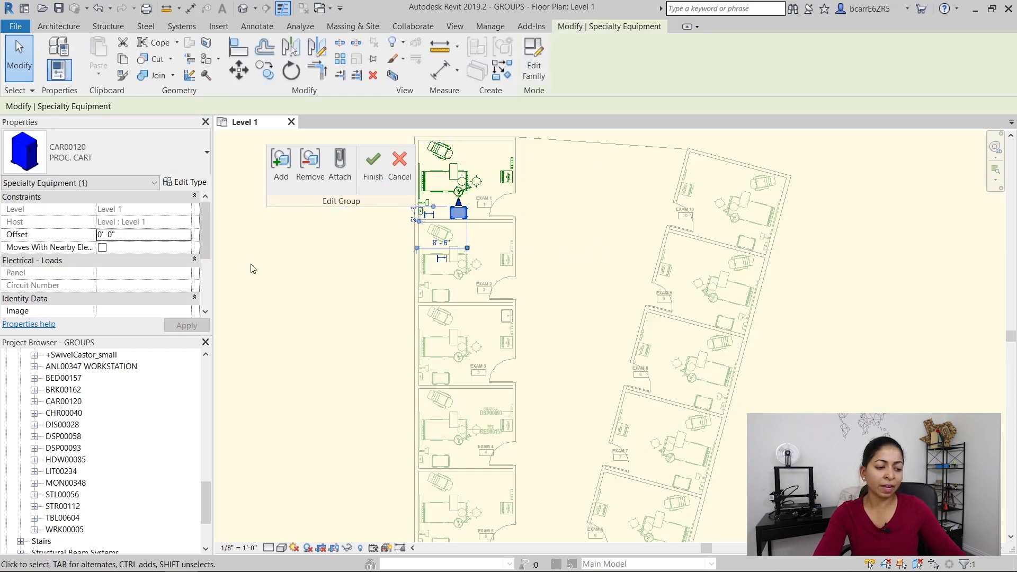
pyautogui.click(372, 163)
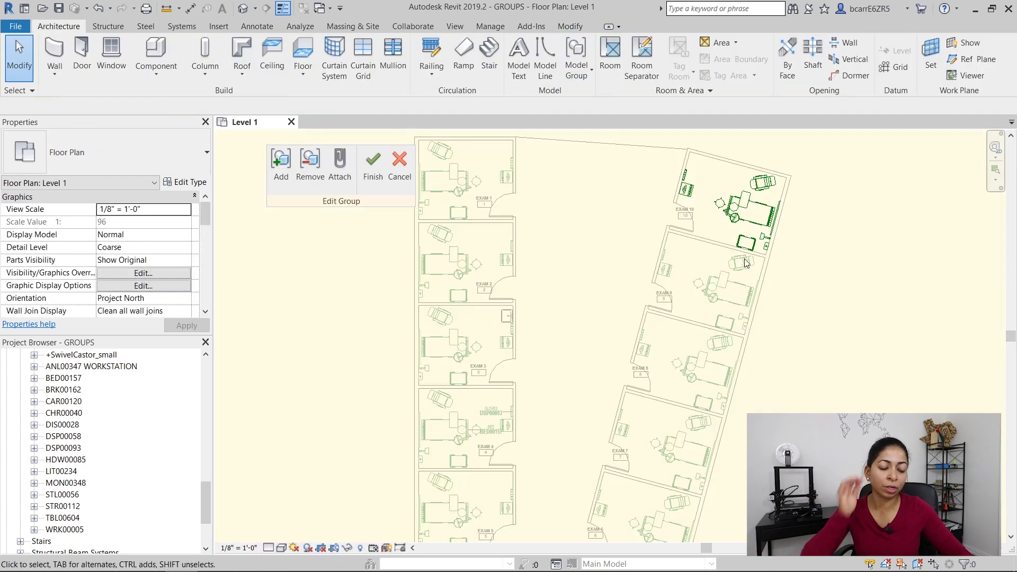
pyautogui.click(736, 235)
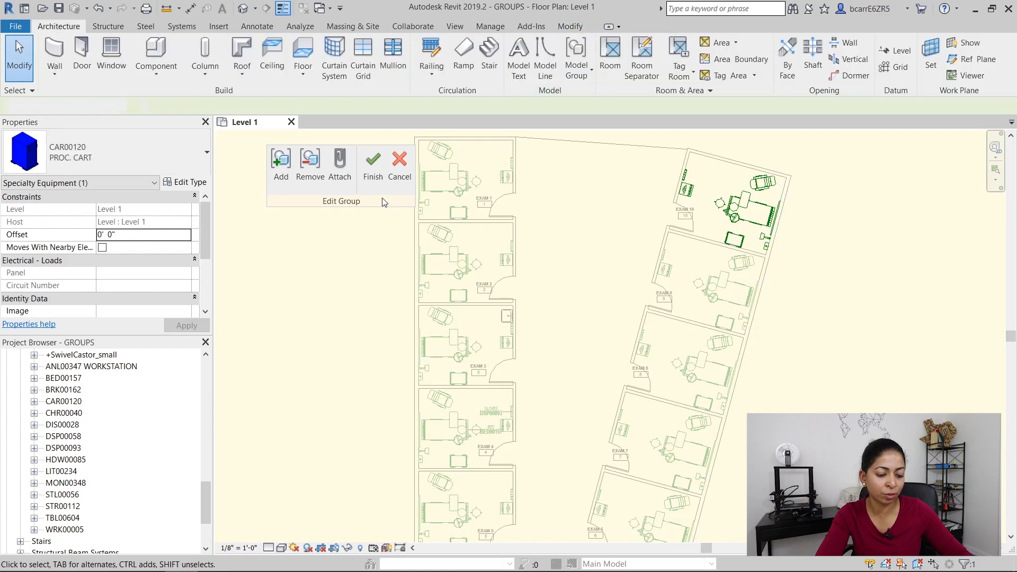
pyautogui.click(372, 165)
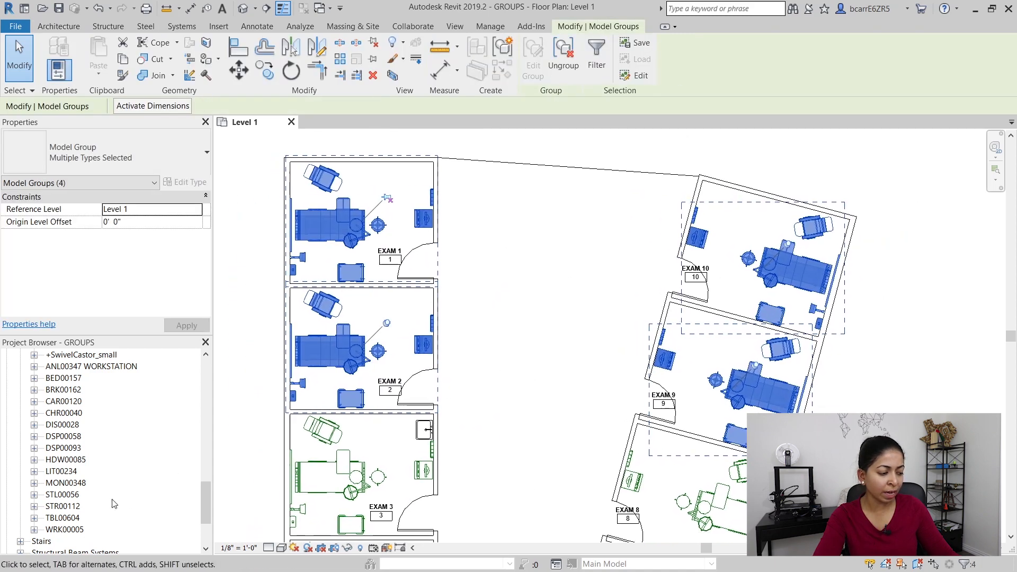
# Duplicate group types Exam room 3 and Exam room 4, abandoning one group edit
pyautogui.rightClick(62, 506)
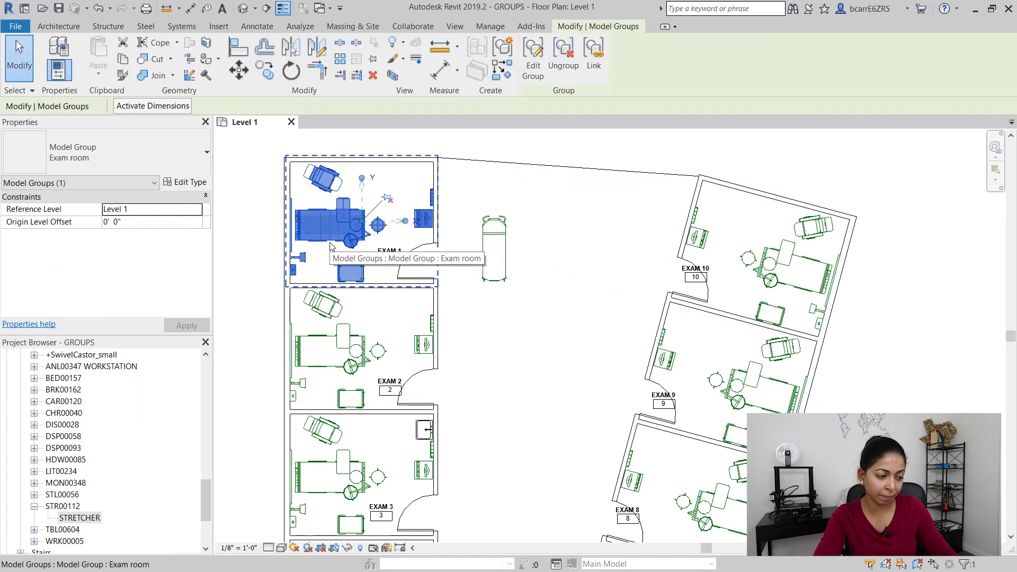
pyautogui.click(189, 182)
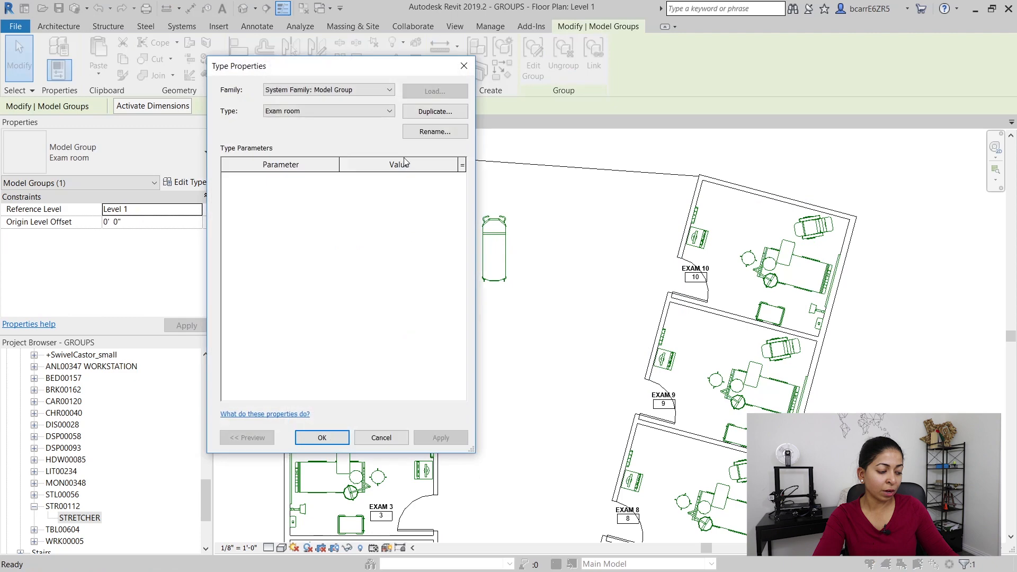
pyautogui.click(434, 111)
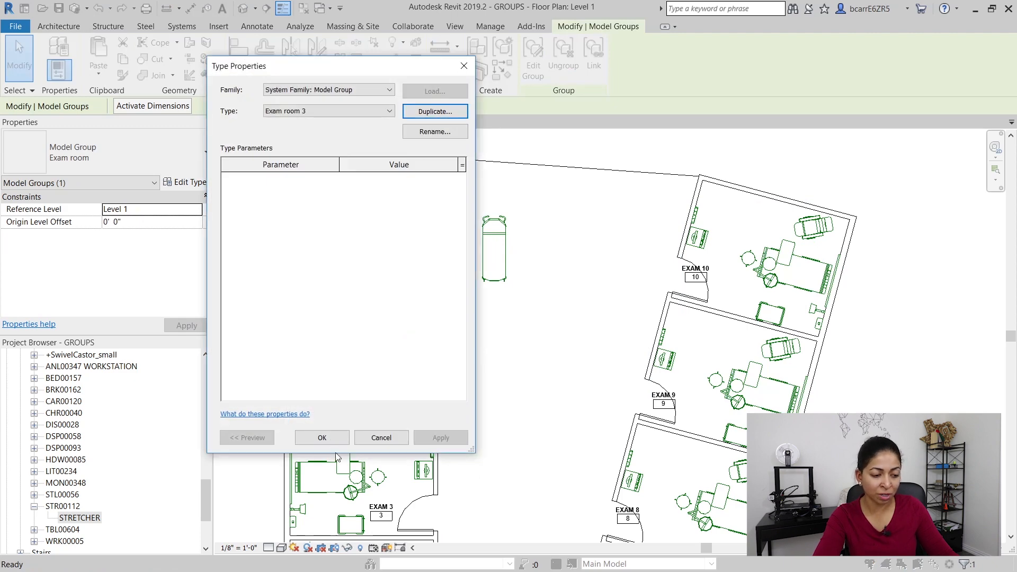
pyautogui.click(321, 437)
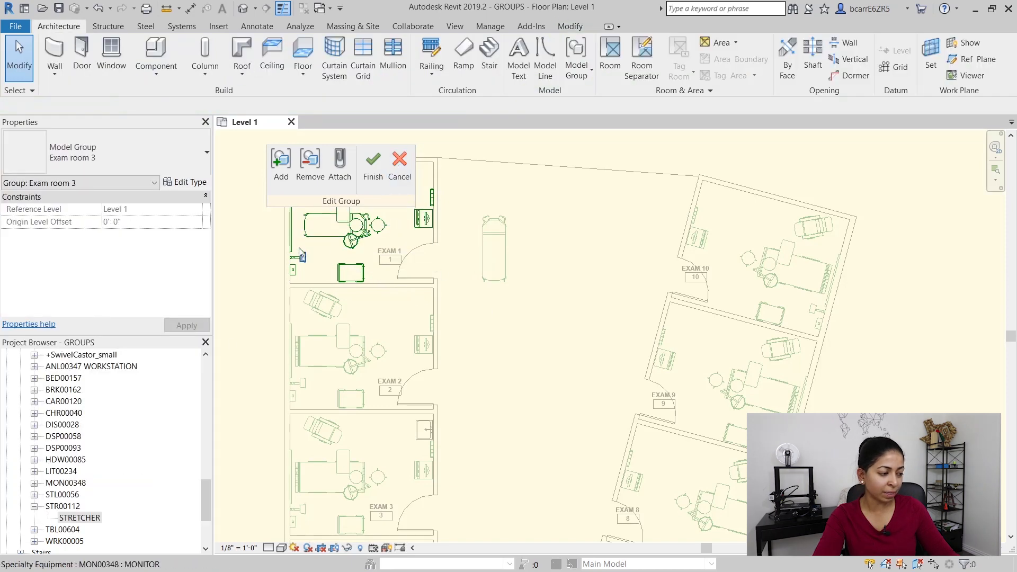
pyautogui.click(400, 162)
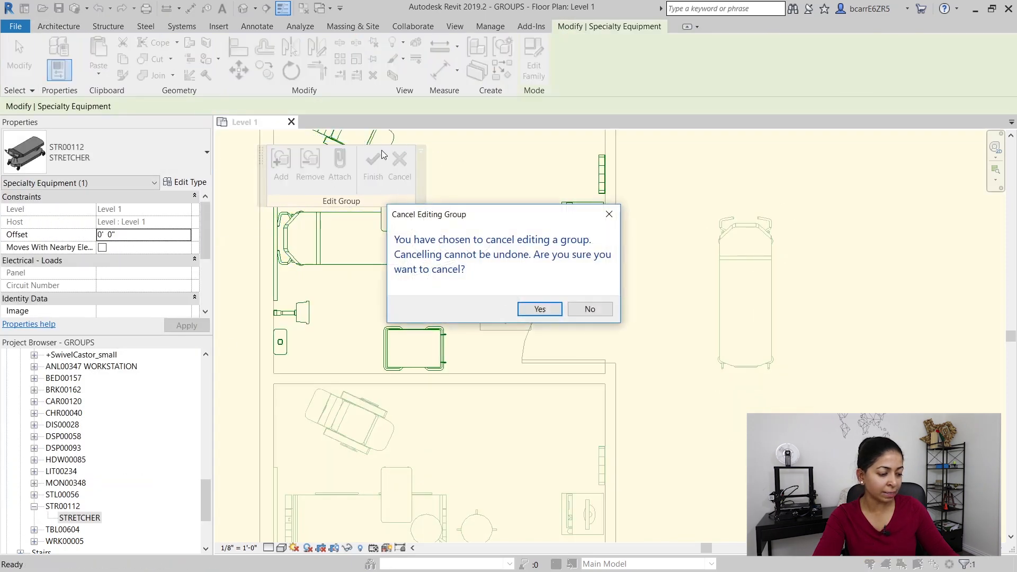
pyautogui.click(538, 309)
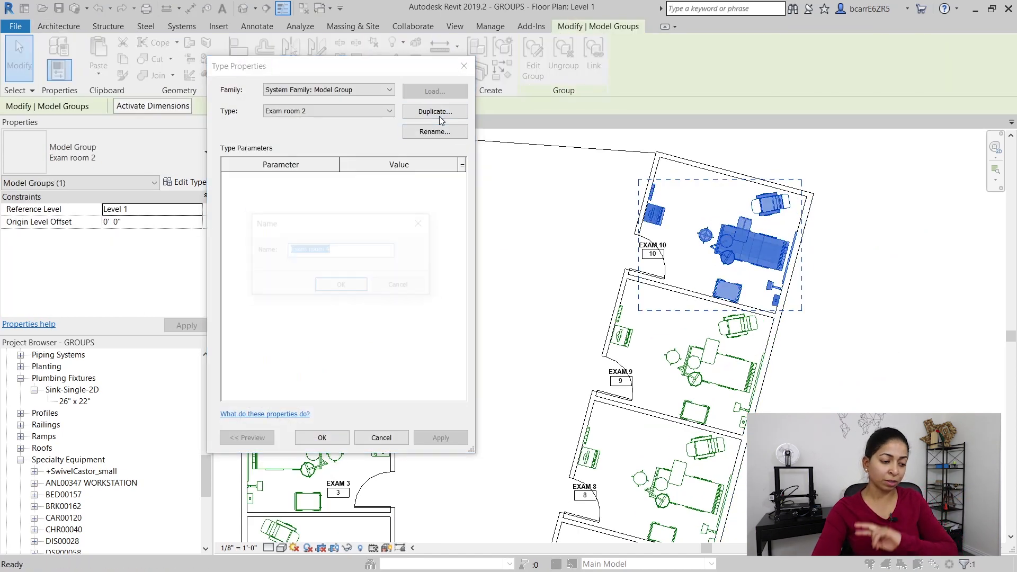
pyautogui.click(321, 437)
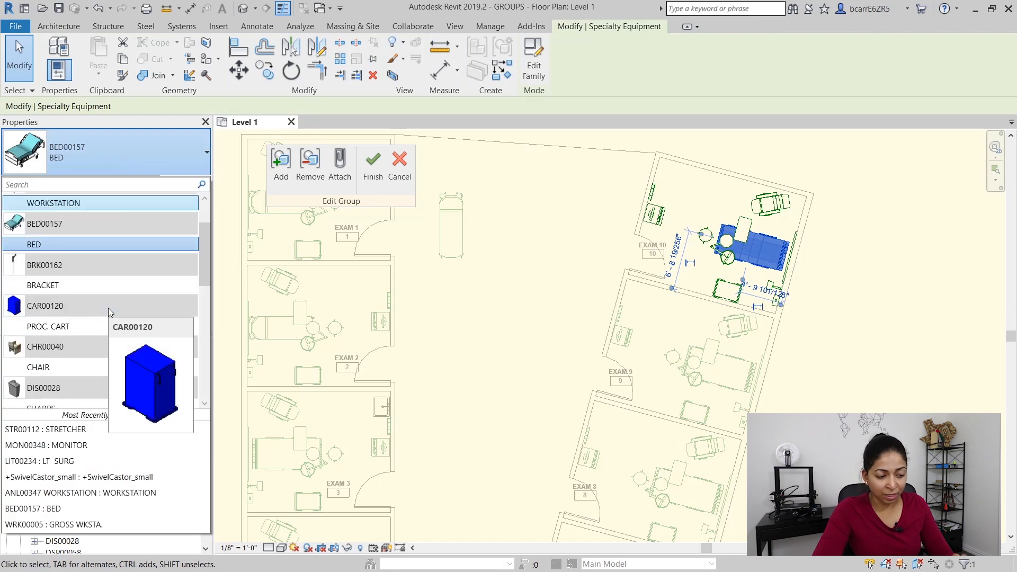
pyautogui.scroll(-3)
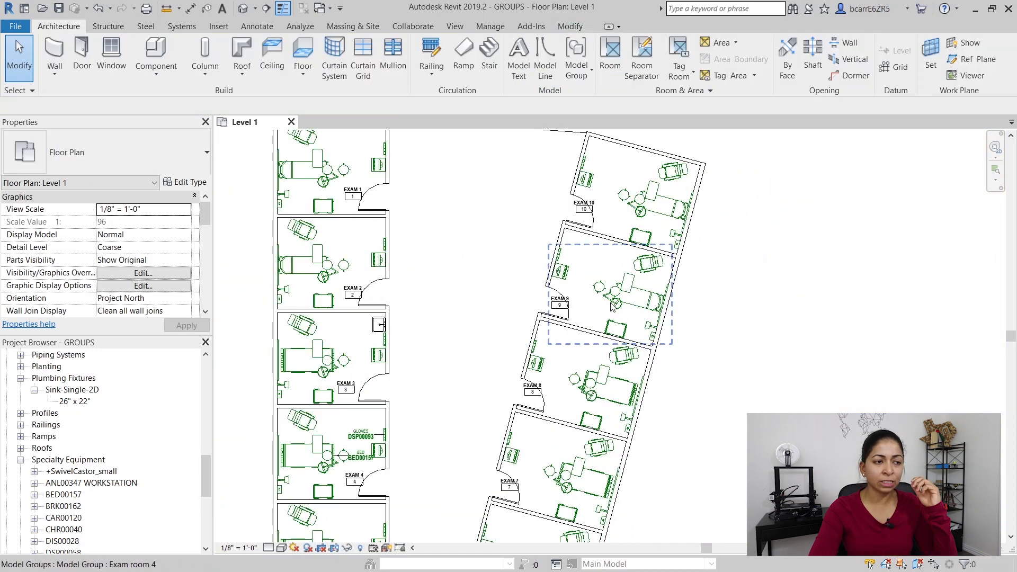
# Move the selected walls to a new position
pyautogui.click(327, 260)
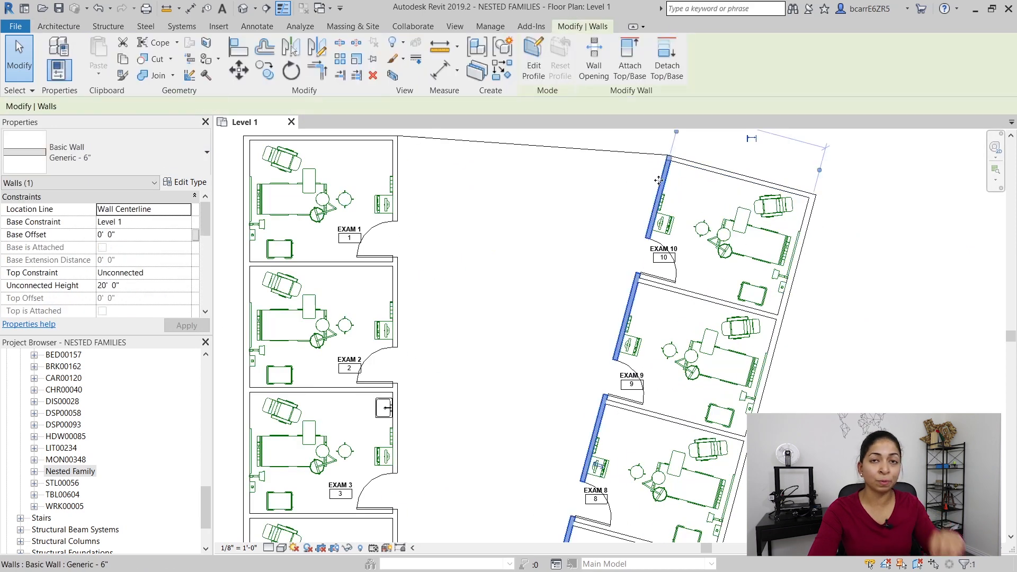
pyautogui.click(238, 69)
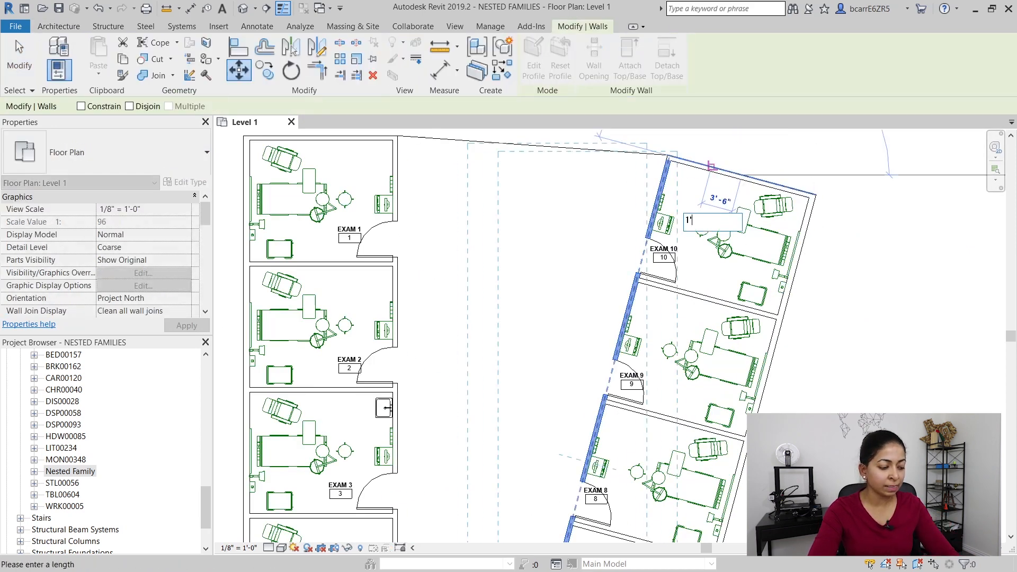
pyautogui.click(746, 240)
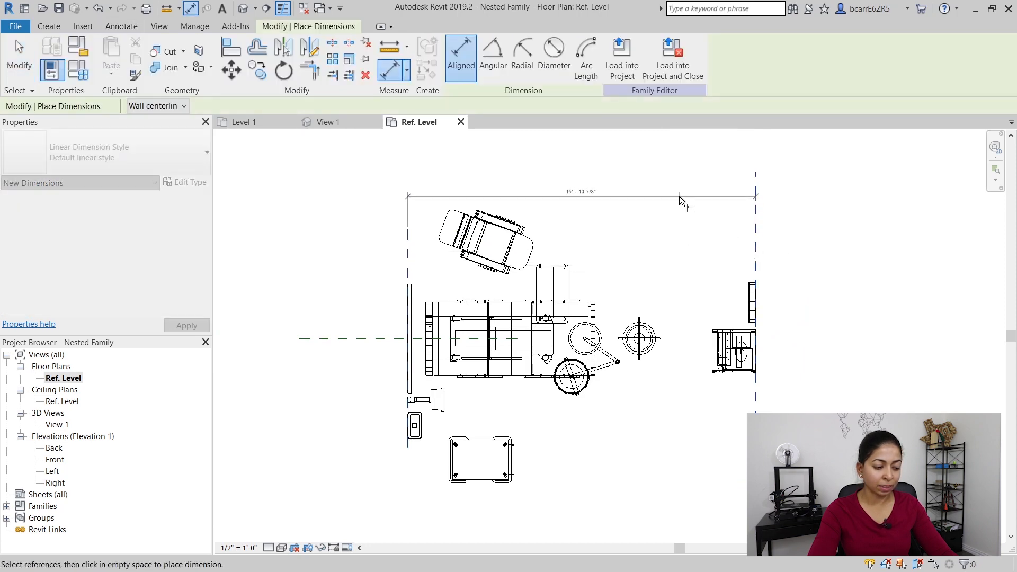
# Label the overall dimension with a new Width instance parameter
pyautogui.click(581, 195)
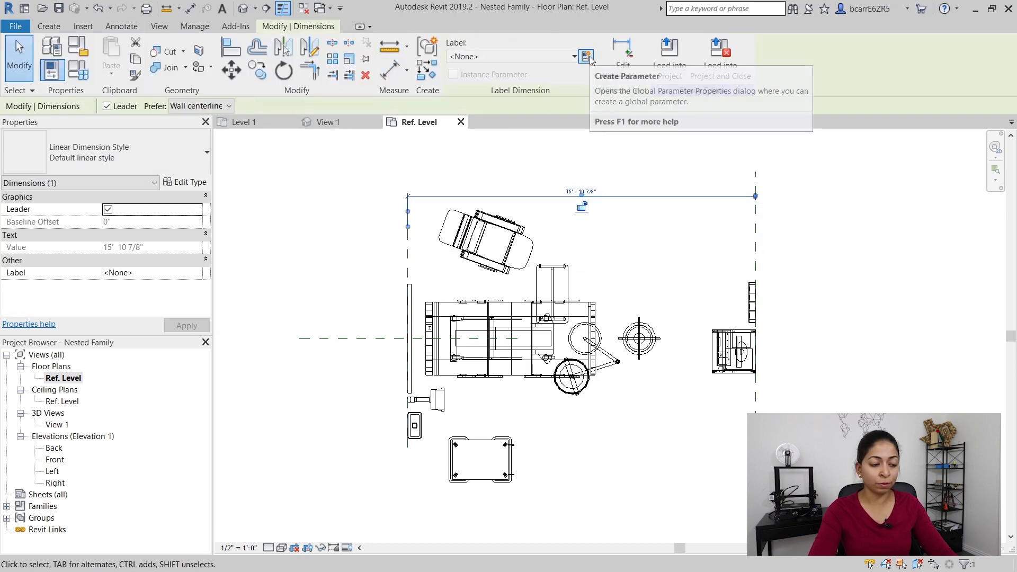
pyautogui.click(585, 57)
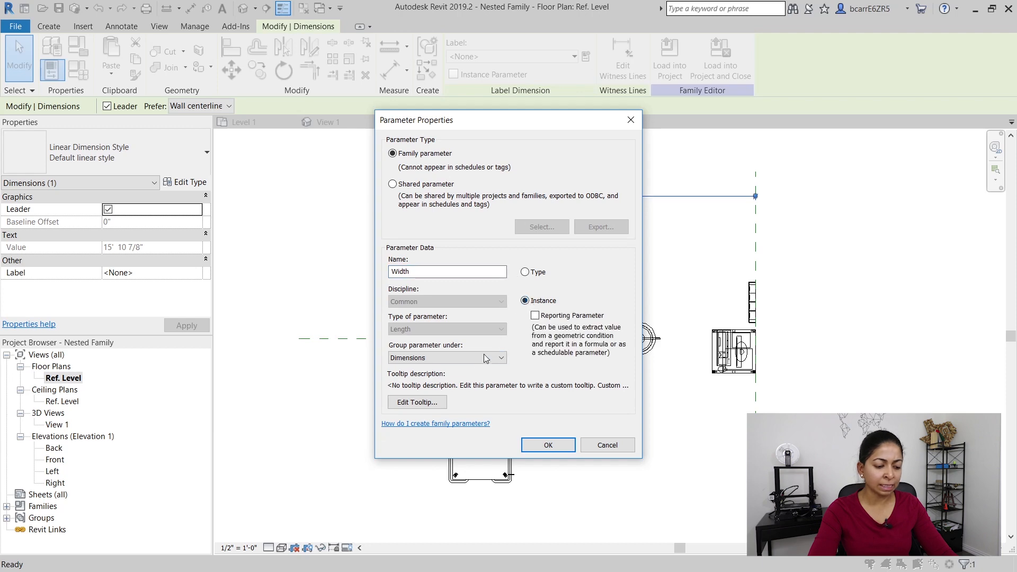
pyautogui.click(546, 445)
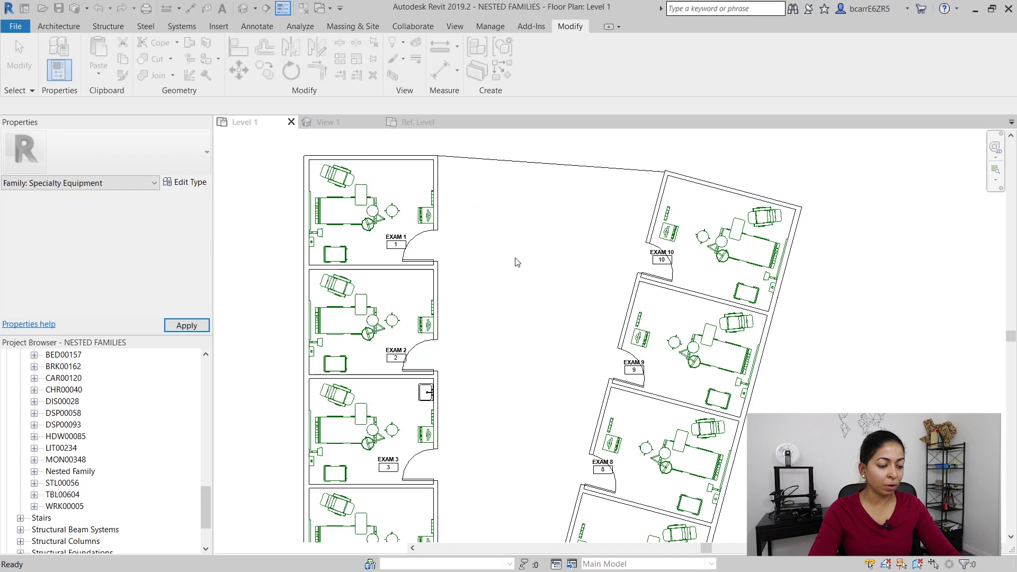
# Select the Nested Family instance in EXAM 10 and edit the family
pyautogui.click(515, 262)
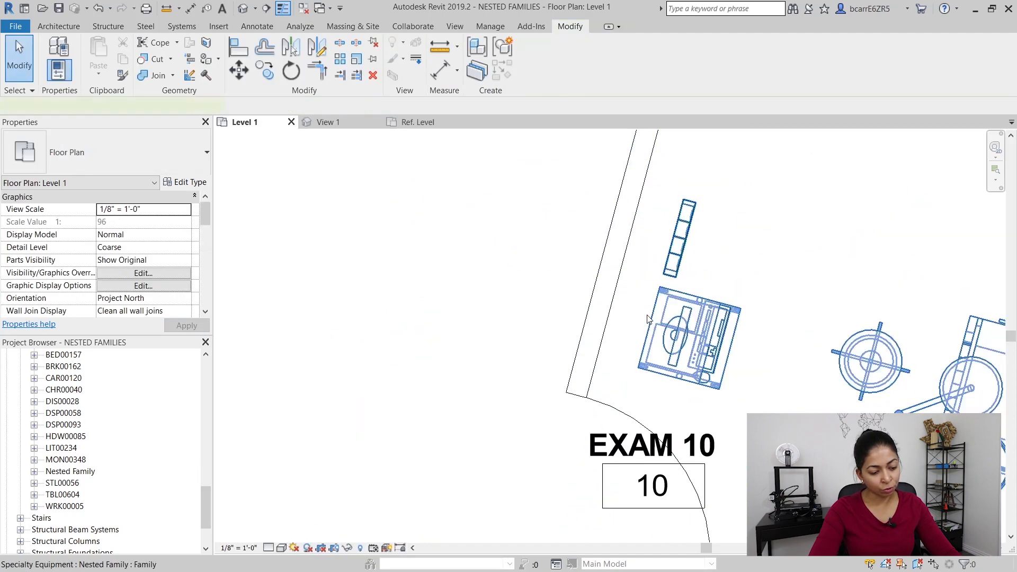
pyautogui.click(678, 338)
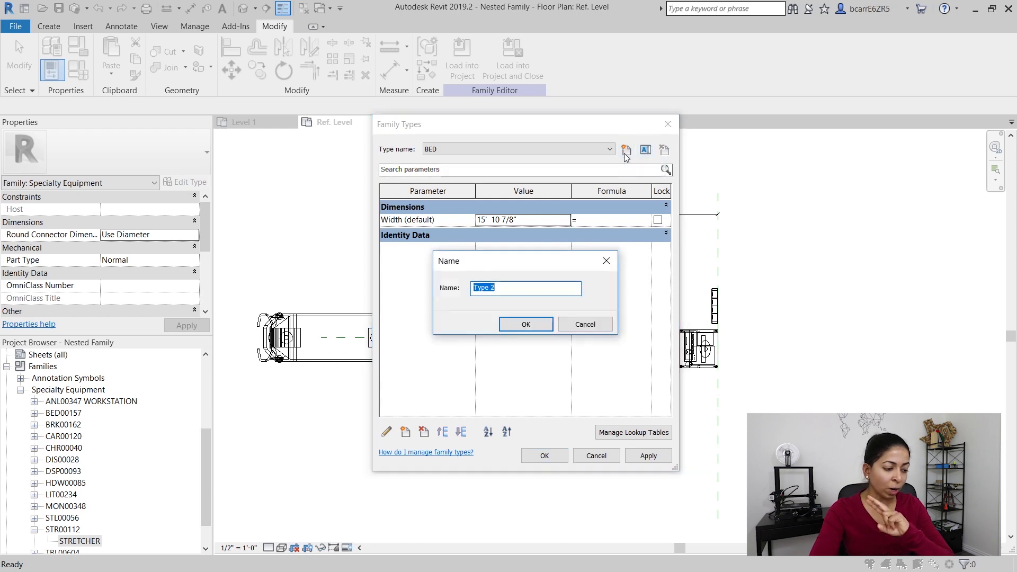
# Add a STRETCHER type and tie visibility to BED VIS and STRETCHER VIS parameters
pyautogui.write('STRETCHER')
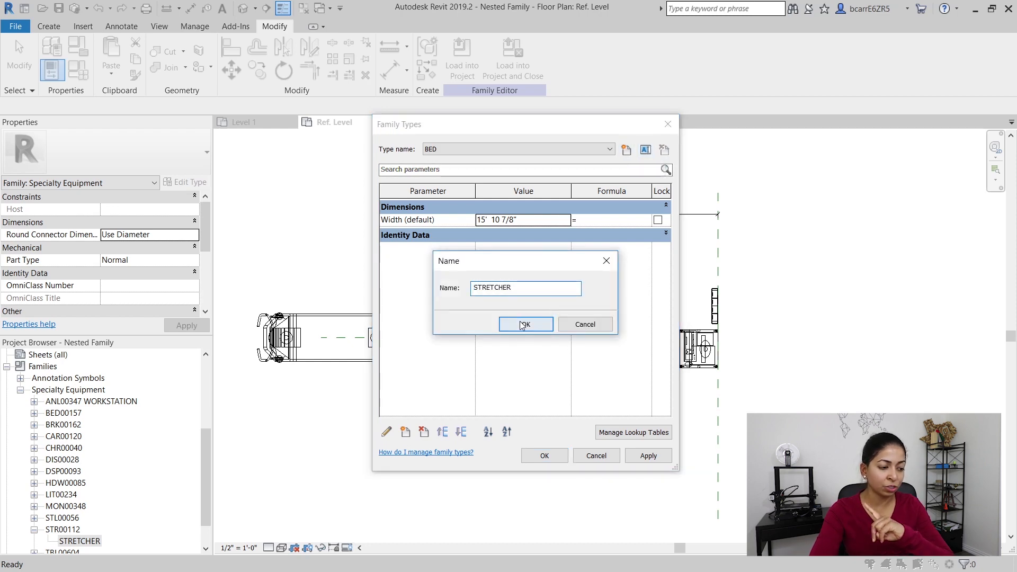
pyautogui.click(524, 324)
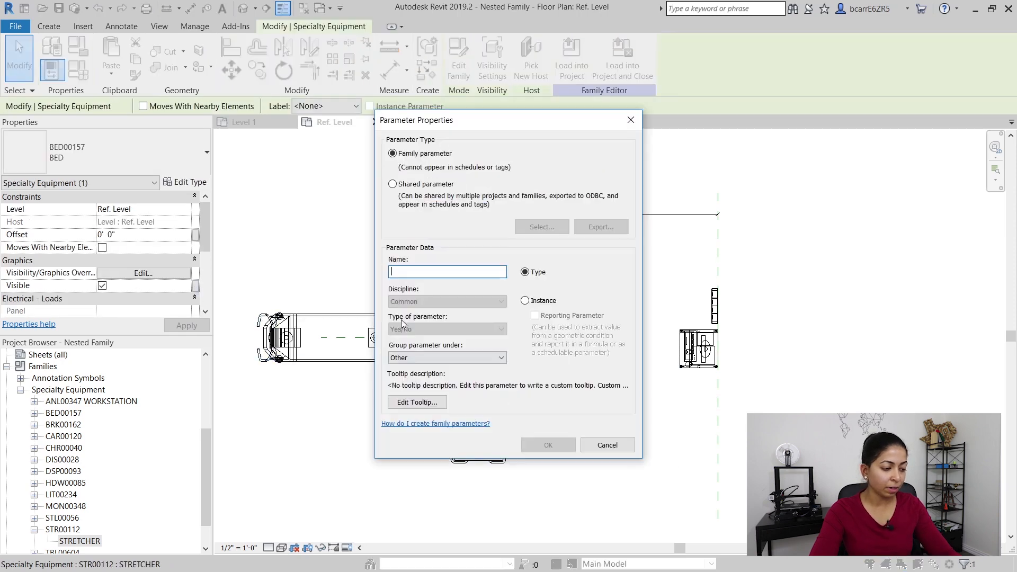
pyautogui.write('BED VIS')
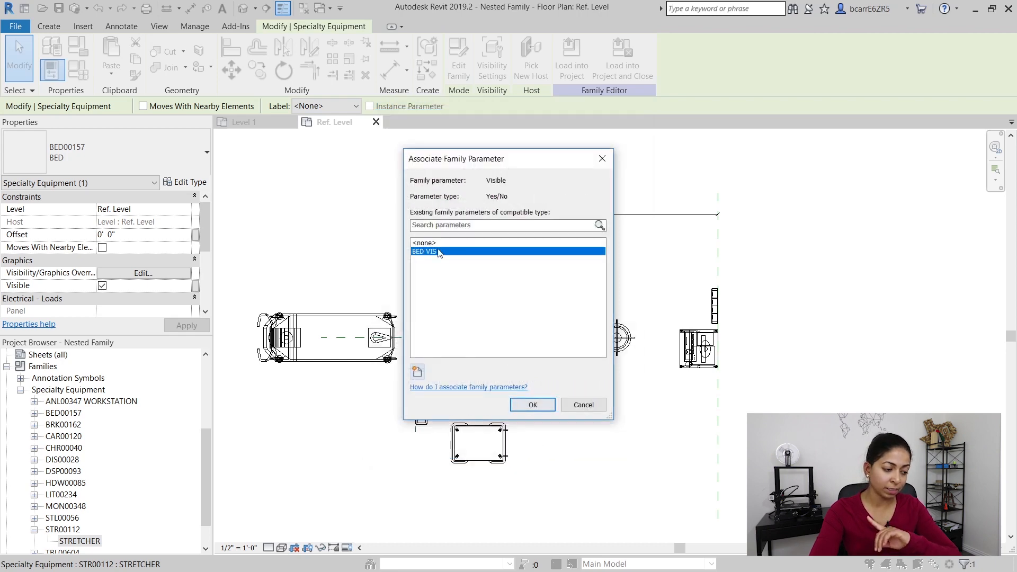
pyautogui.click(531, 405)
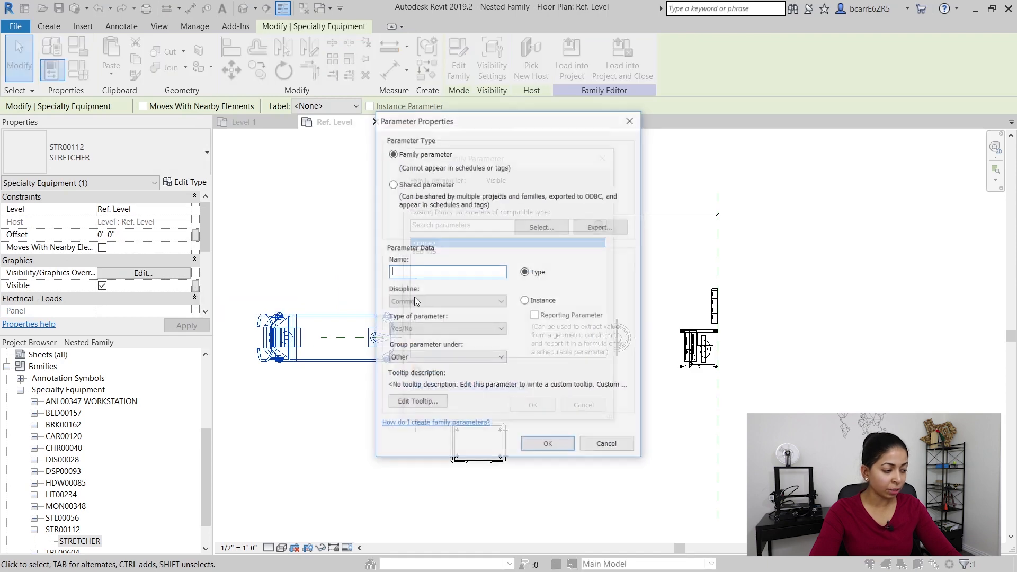
pyautogui.write('STRETCHER V')
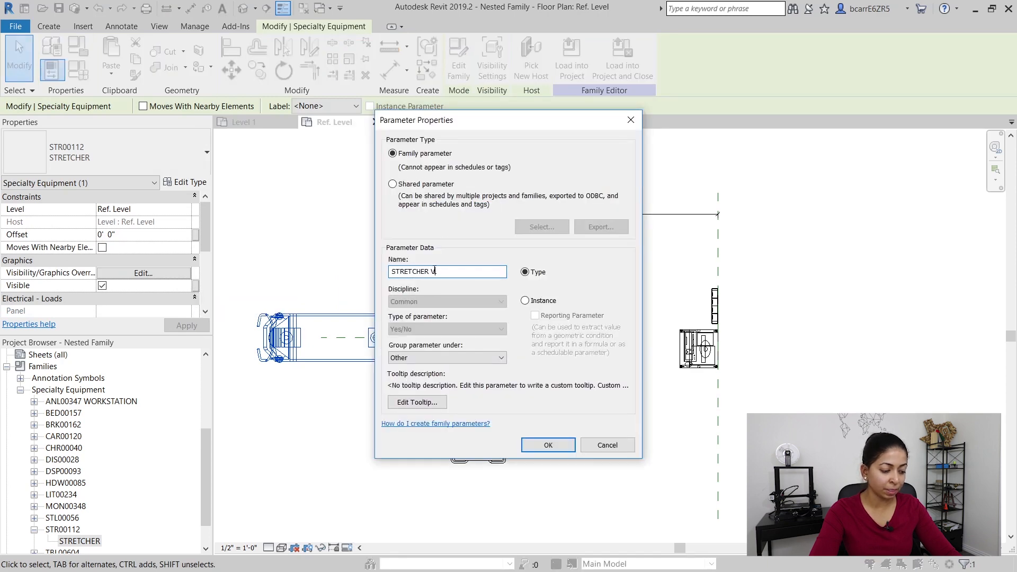
pyautogui.click(547, 445)
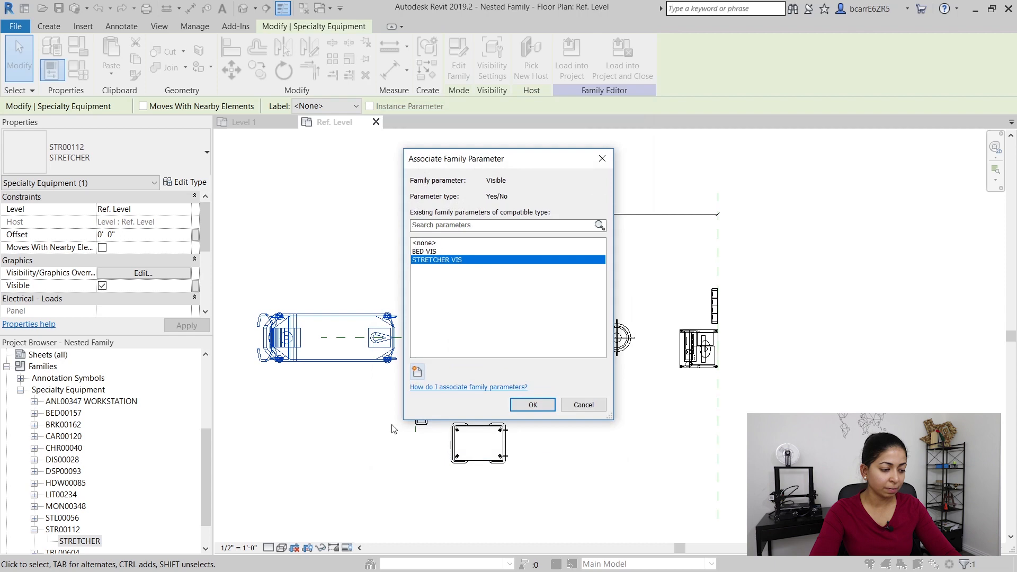
pyautogui.click(531, 404)
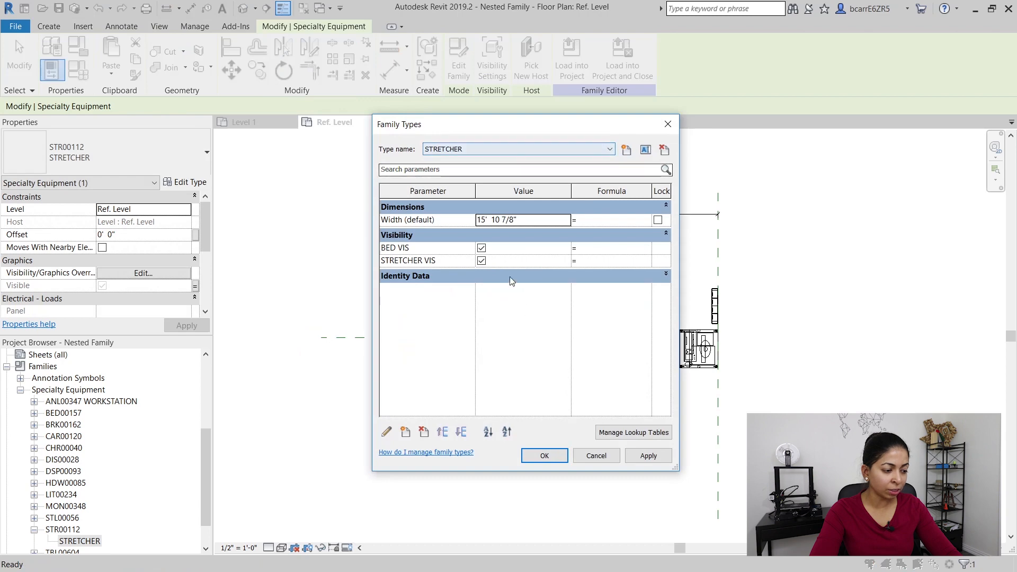
# Uncheck STRETCHER VIS for the BED type to hide the stretcher
pyautogui.click(608, 148)
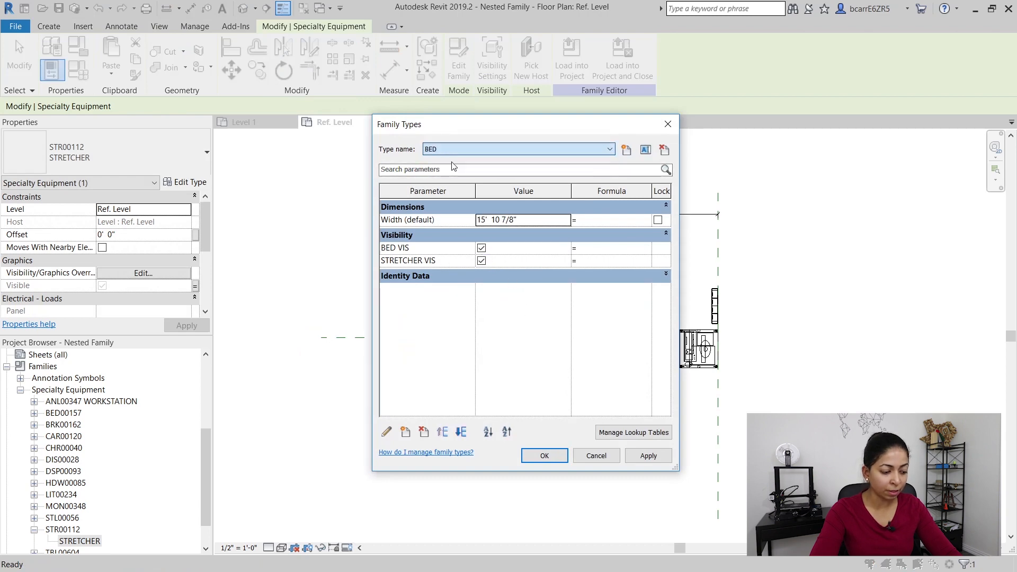
pyautogui.click(482, 260)
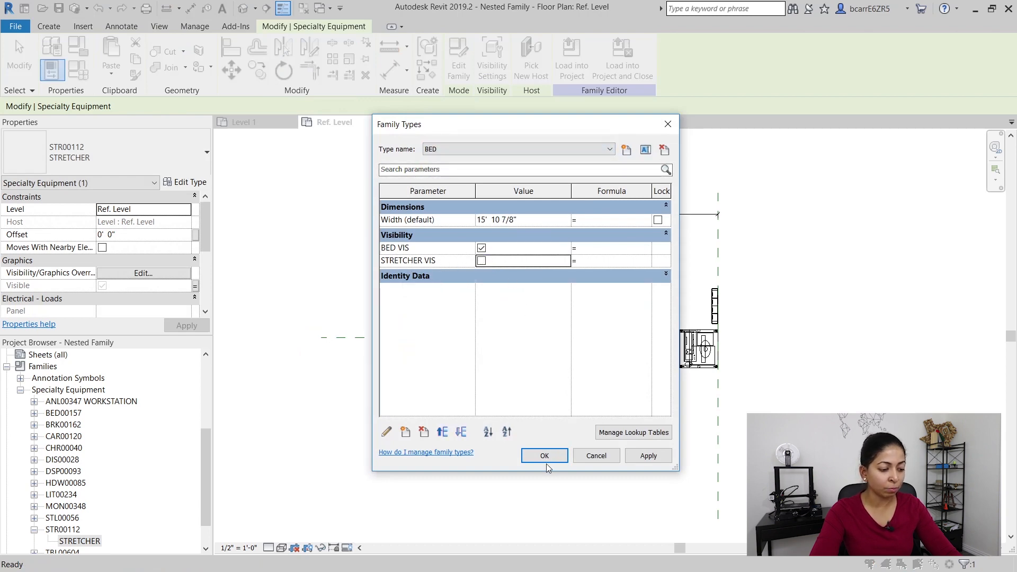
pyautogui.click(544, 455)
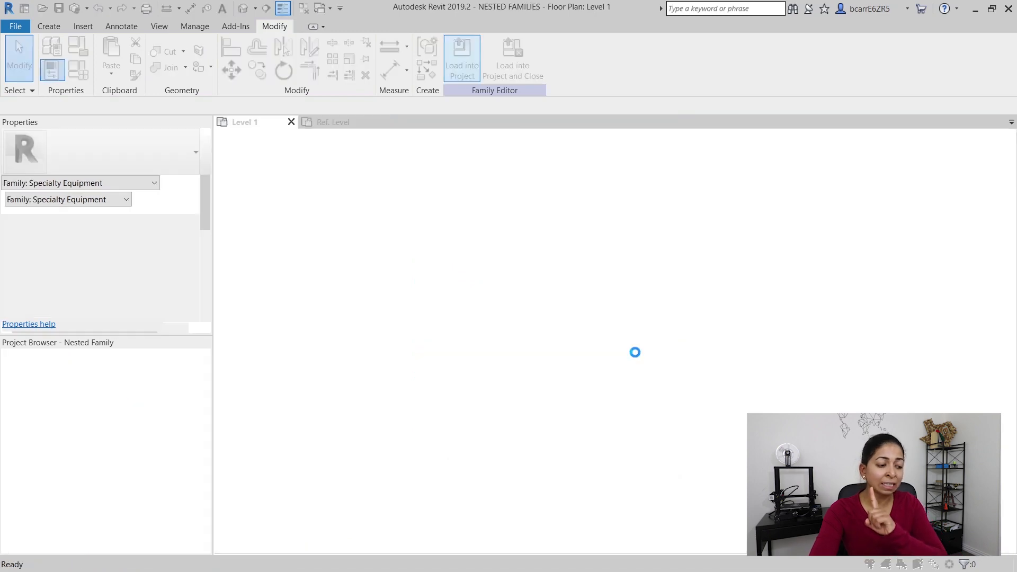
# Select the Nested Family instances across the exam rooms on the Level 1 plan
pyautogui.click(461, 57)
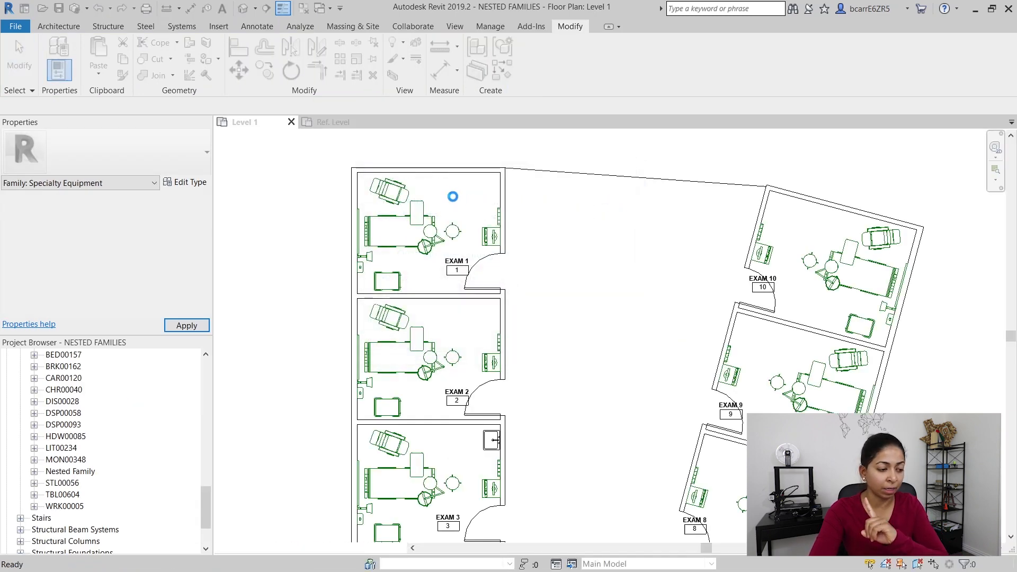
pyautogui.click(427, 172)
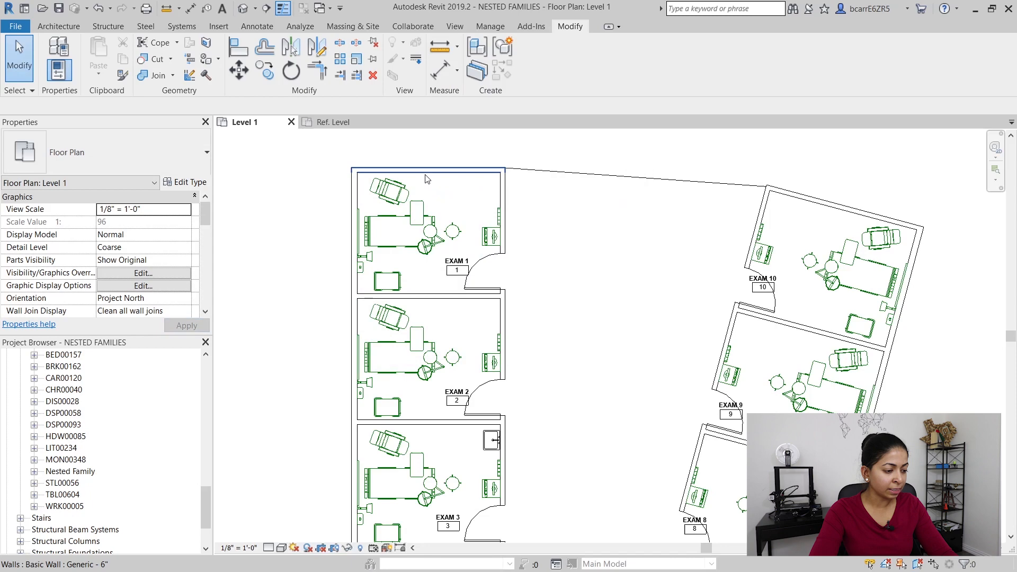
pyautogui.click(402, 224)
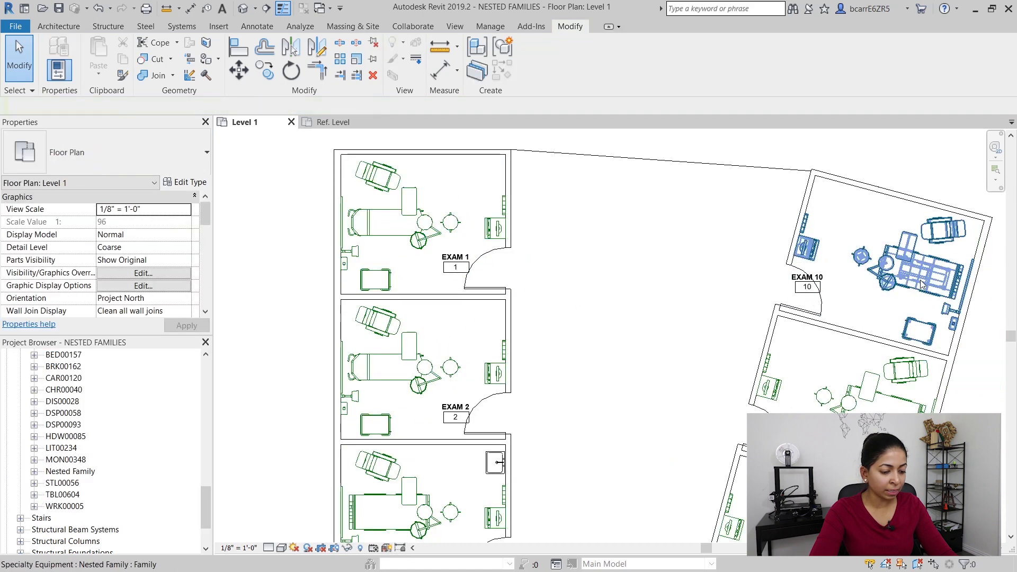
pyautogui.click(896, 260)
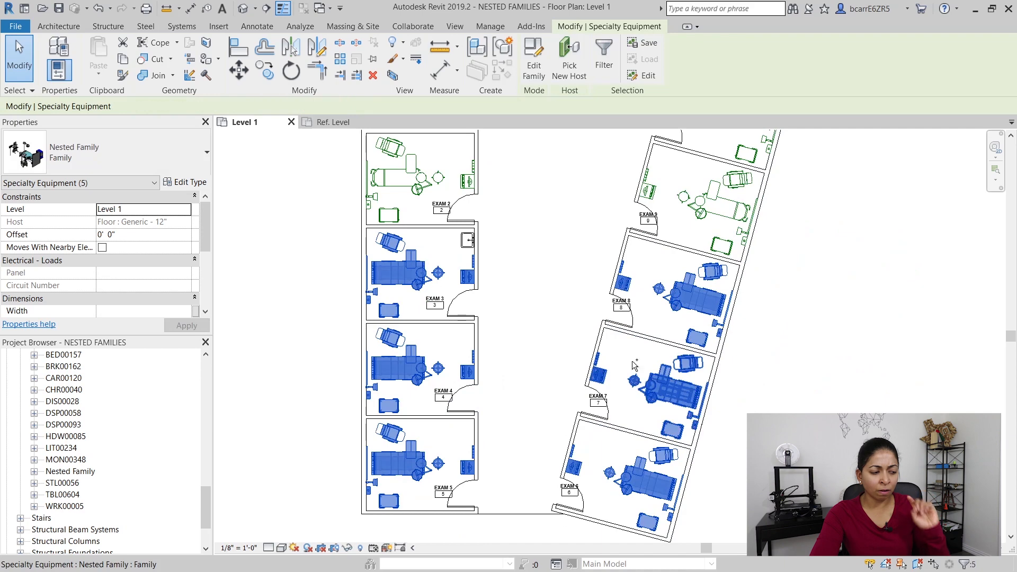
# Reload Nested Family into the project, overwriting the existing version
pyautogui.click(533, 57)
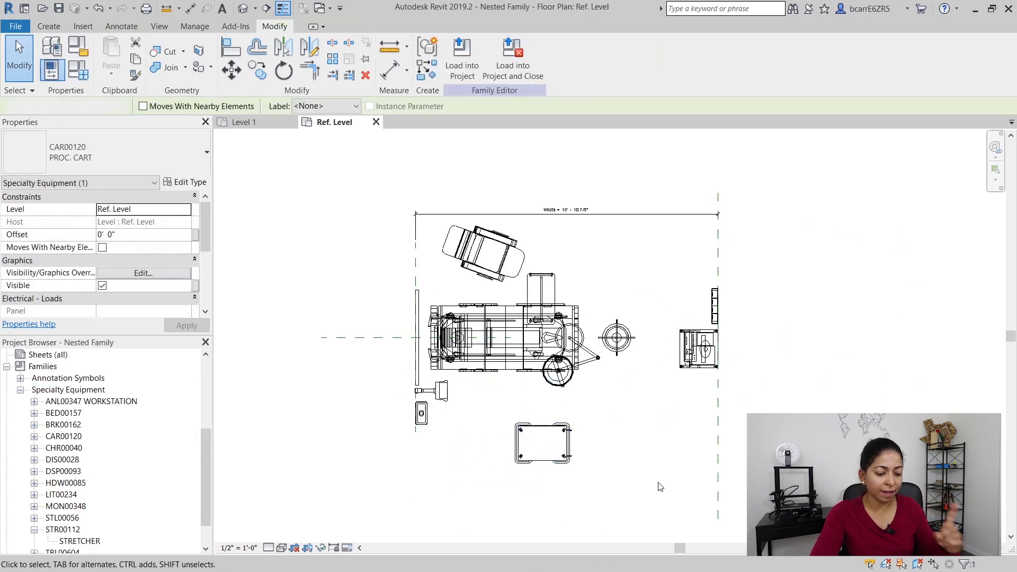
pyautogui.click(462, 59)
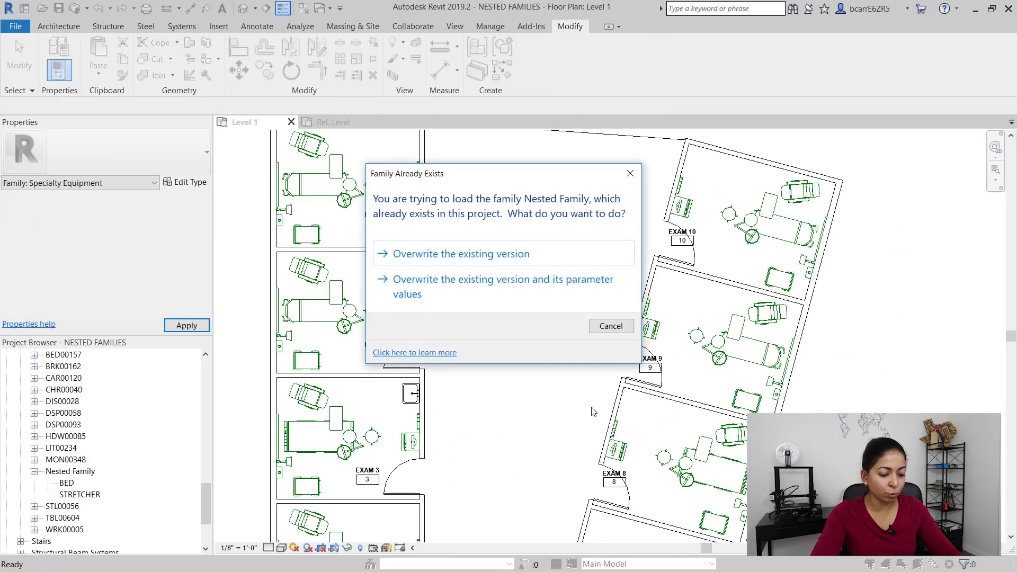
pyautogui.click(463, 253)
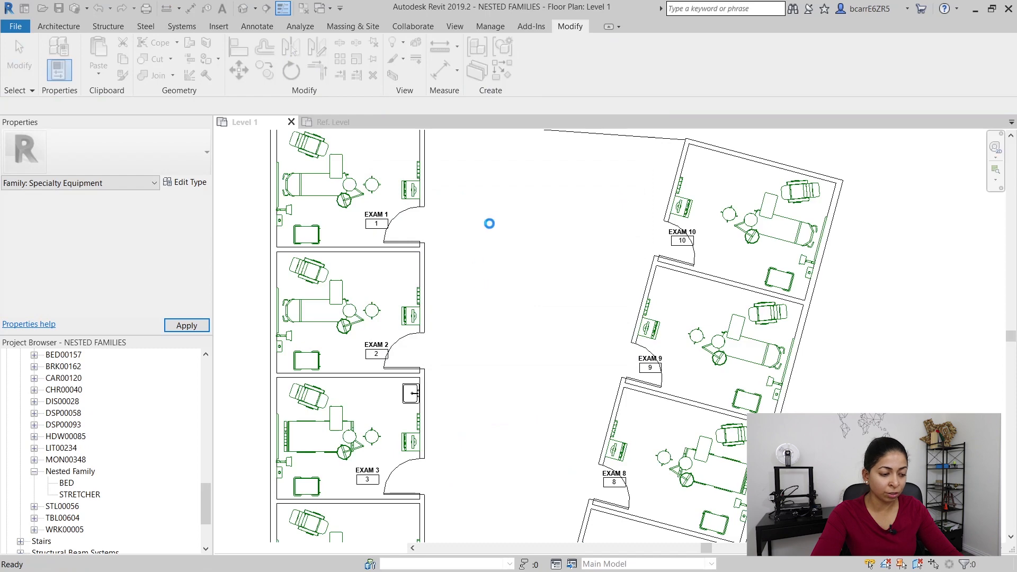
pyautogui.click(493, 224)
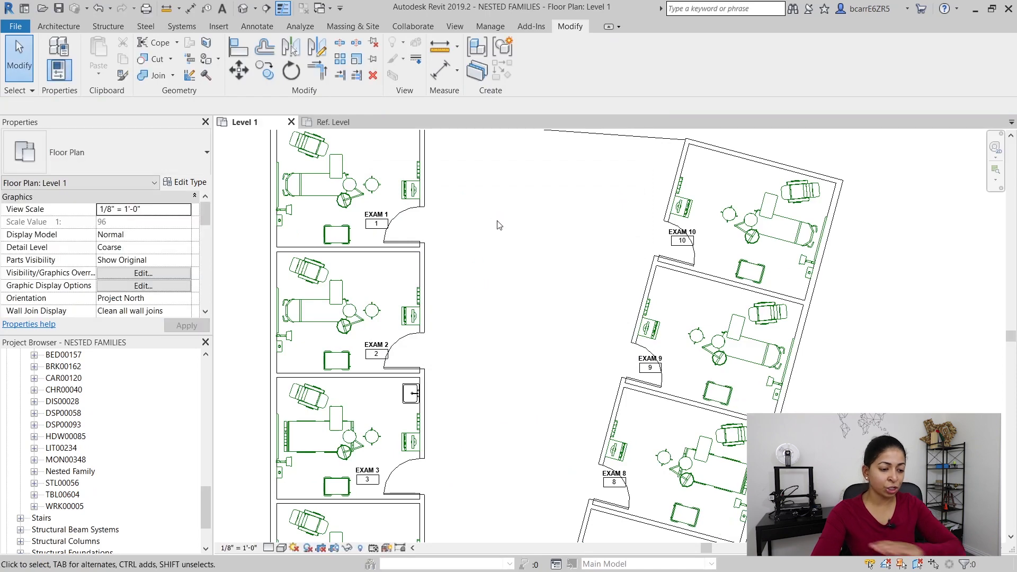
pyautogui.click(334, 235)
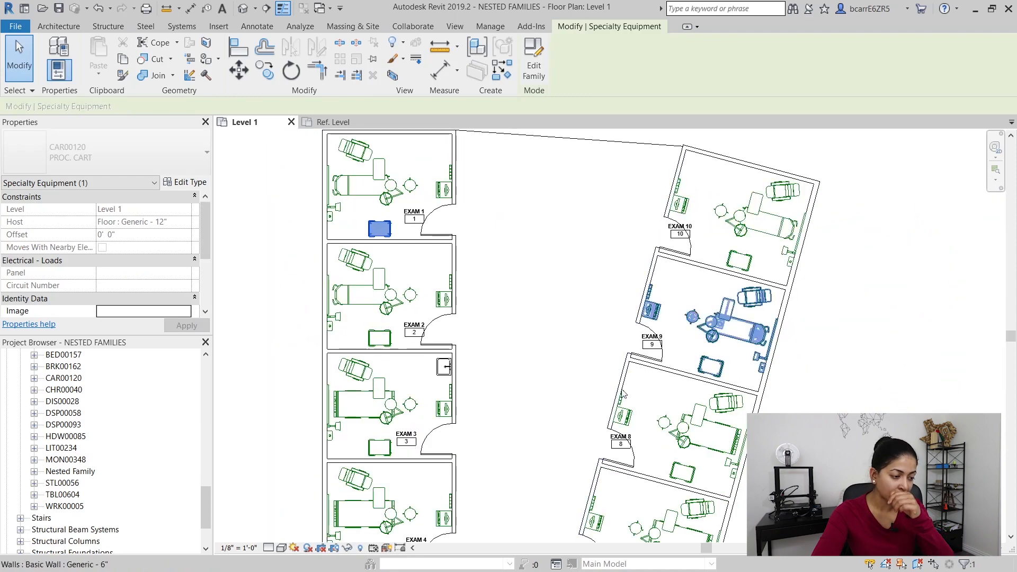
# Scroll the GROUPS project's Level 1 plan showing the exam room groups
pyautogui.scroll(-3)
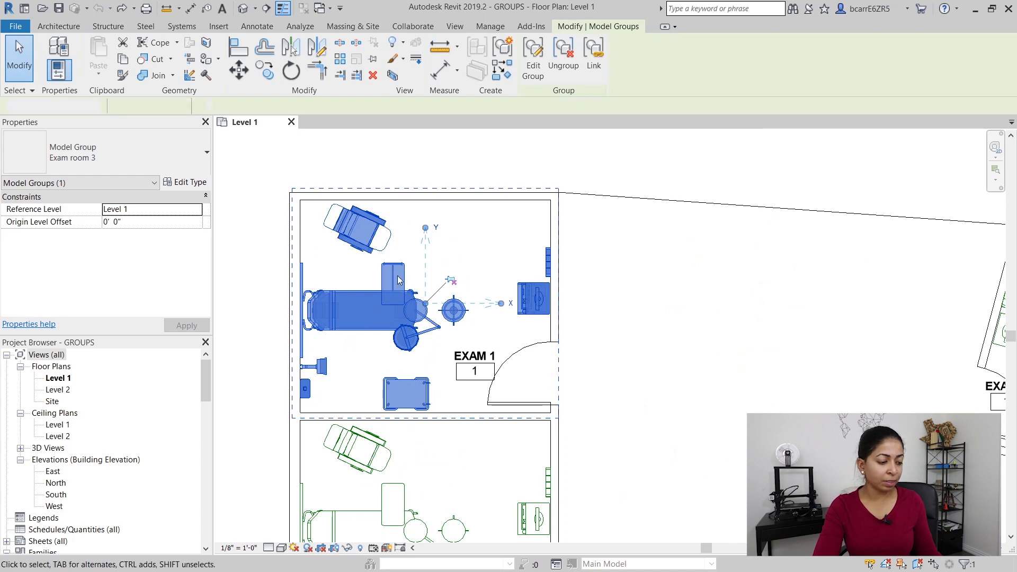
# Cancel the group selection and tile the Nested Family editor beside the Level 1 plan
pyautogui.rightClick(393, 279)
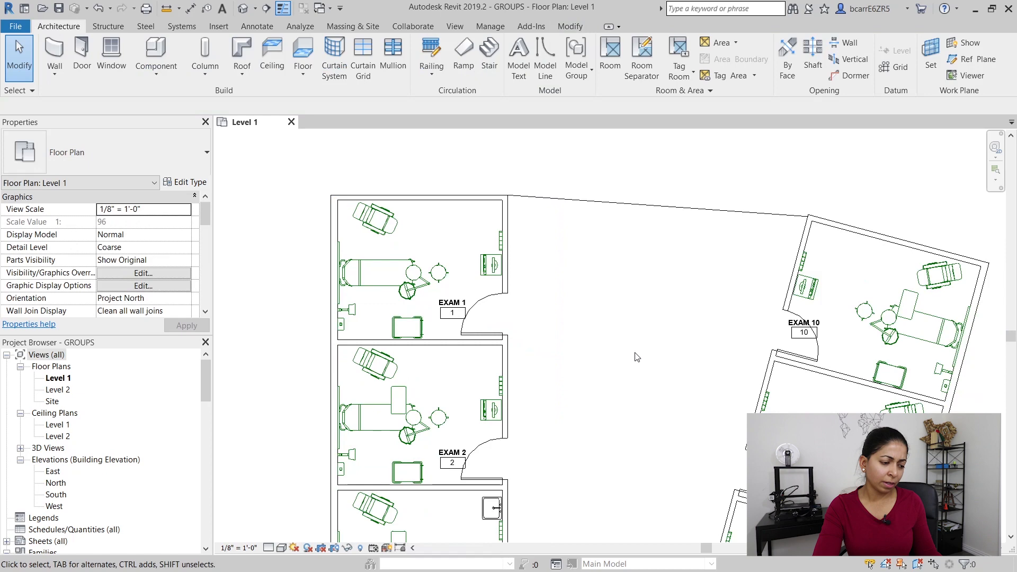
pyautogui.click(390, 259)
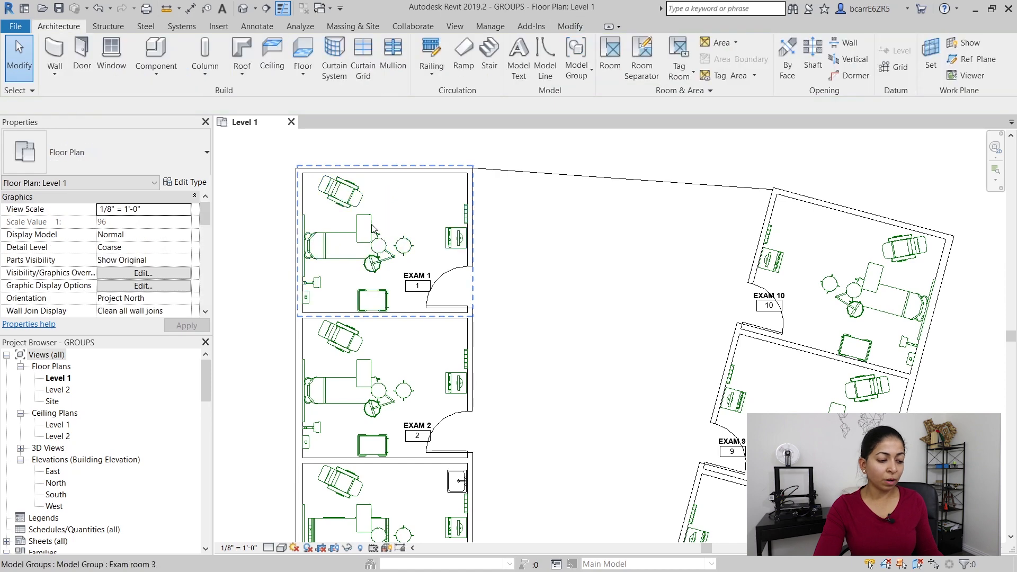
pyautogui.click(528, 297)
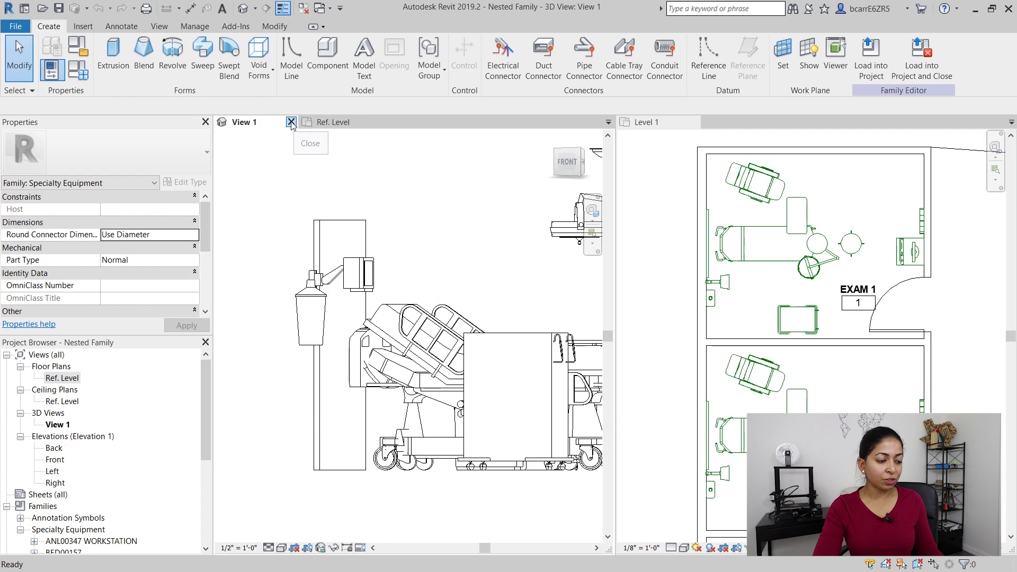
# Link the overbed table's Visible property to a new TABLE VIS instance parameter
pyautogui.click(290, 122)
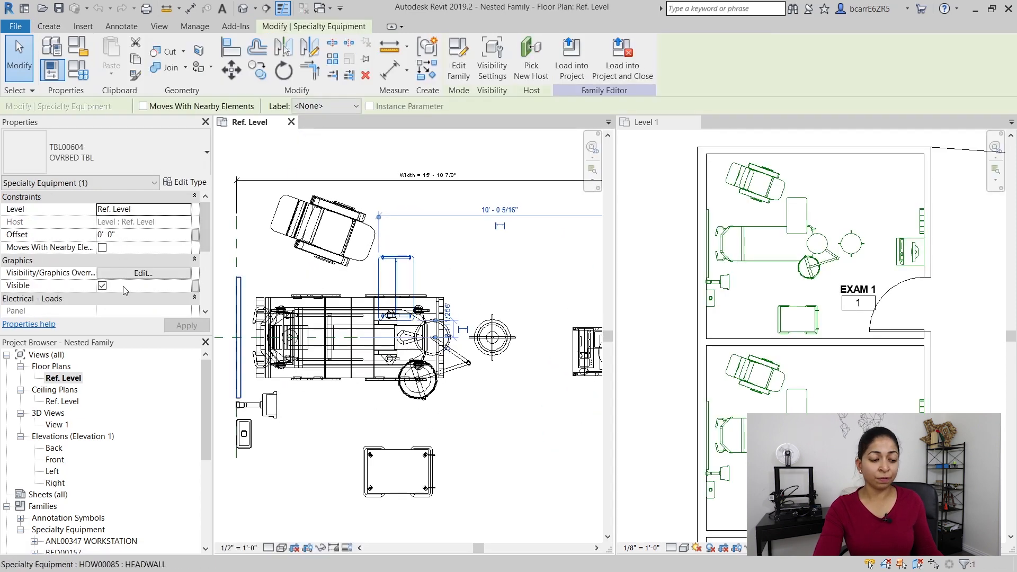
pyautogui.click(118, 285)
pyautogui.write('TABLE VIS')
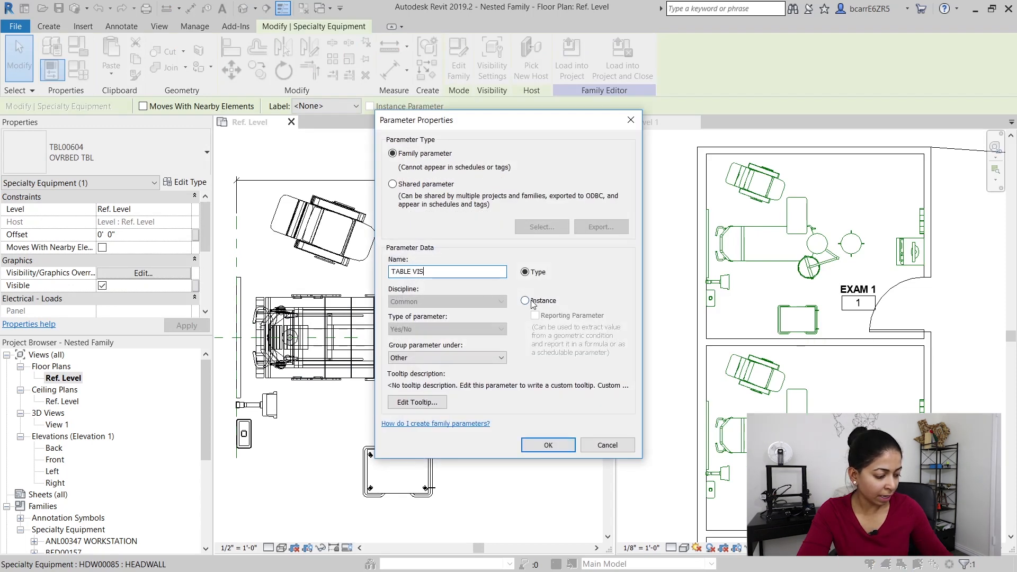
pyautogui.click(525, 301)
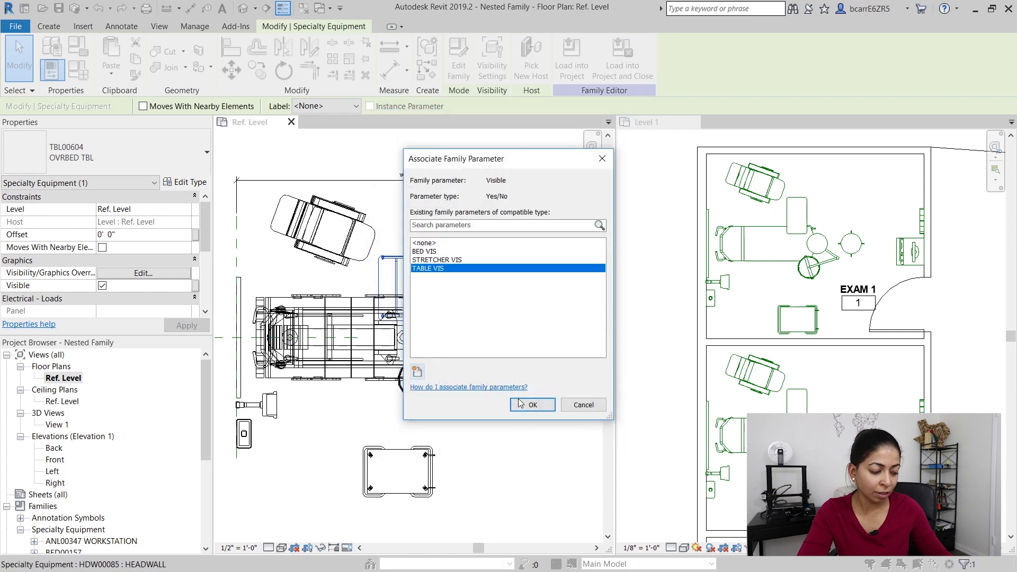
pyautogui.click(532, 404)
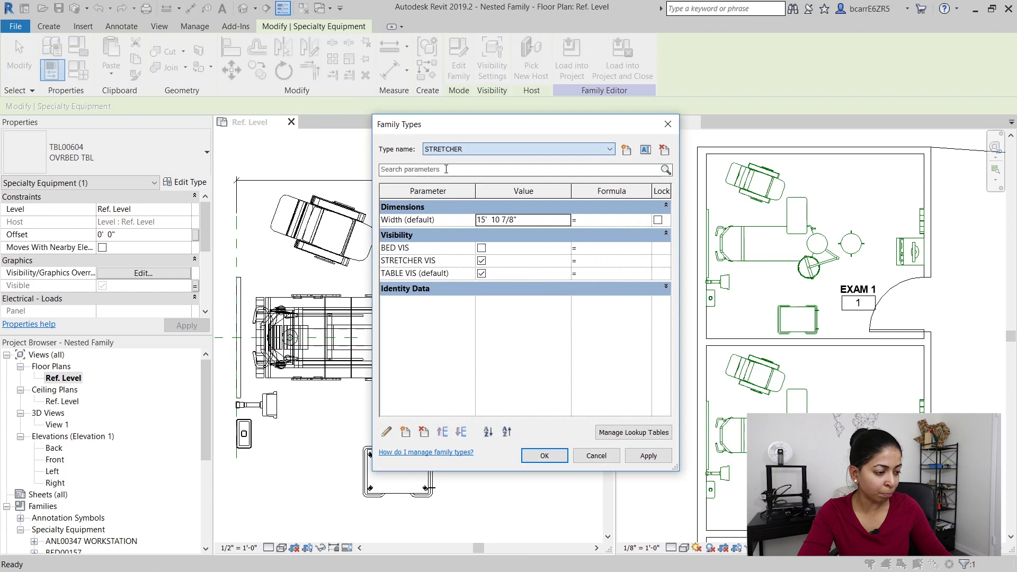
pyautogui.click(544, 455)
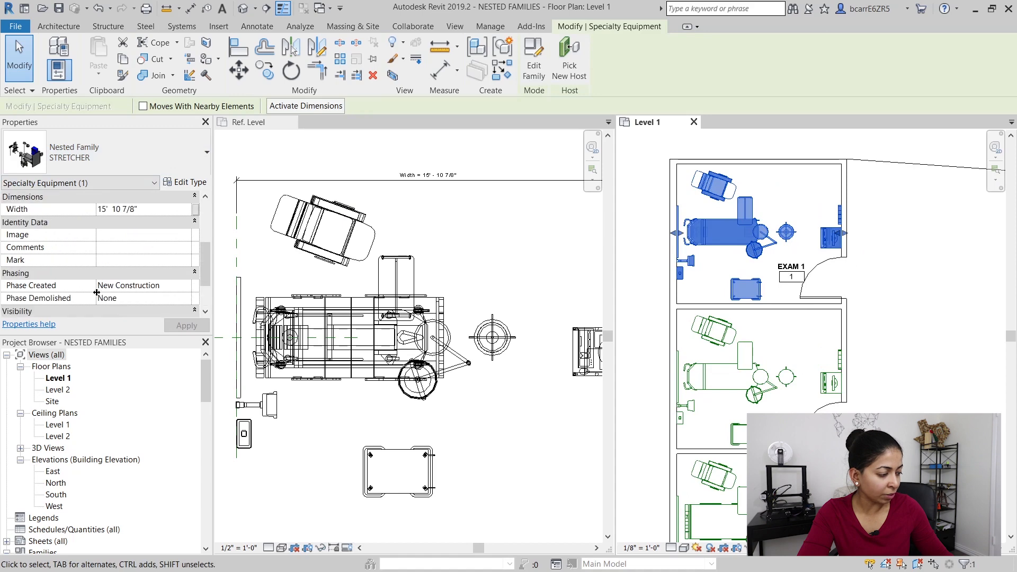
pyautogui.scroll(-3)
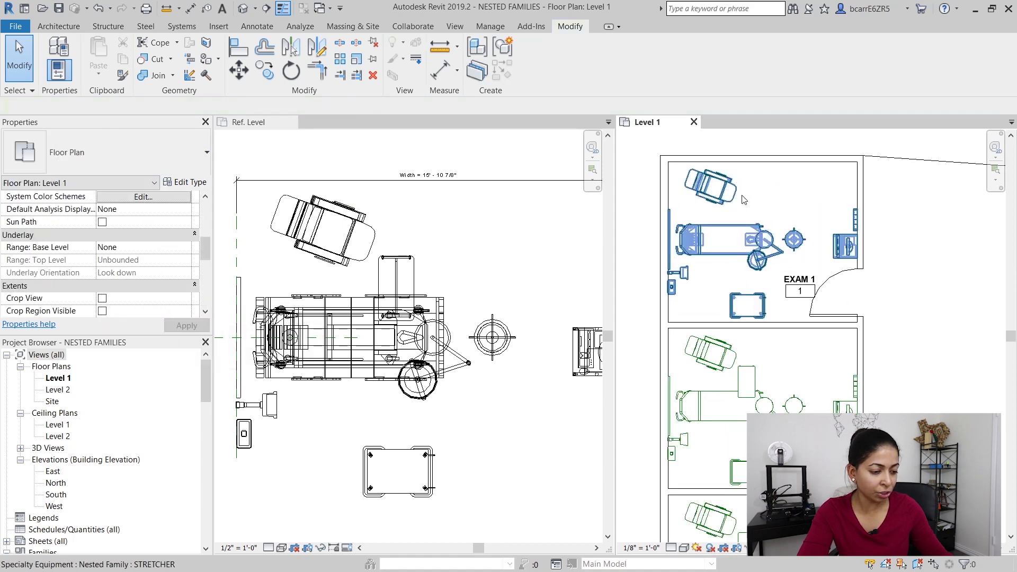
pyautogui.click(711, 363)
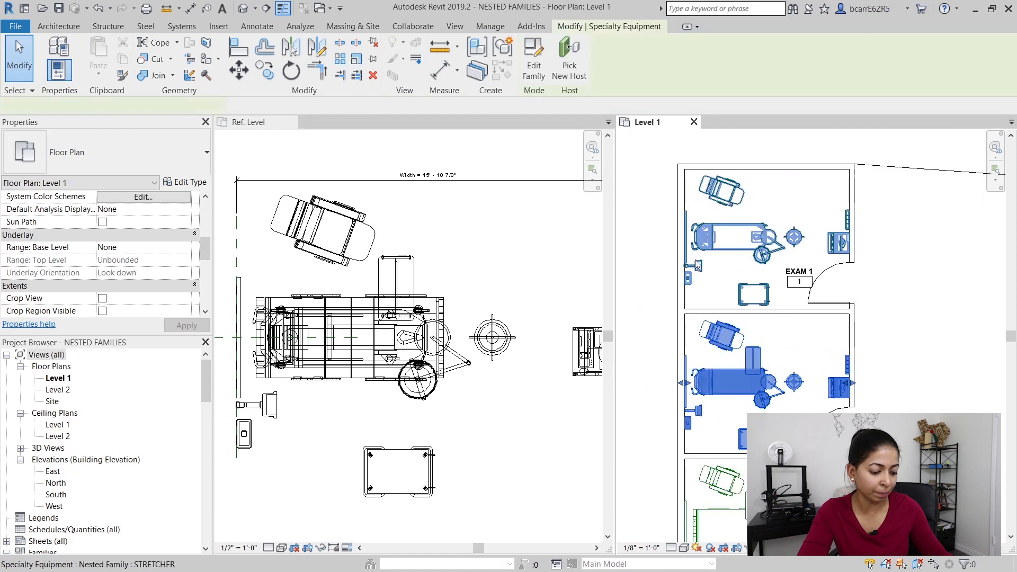